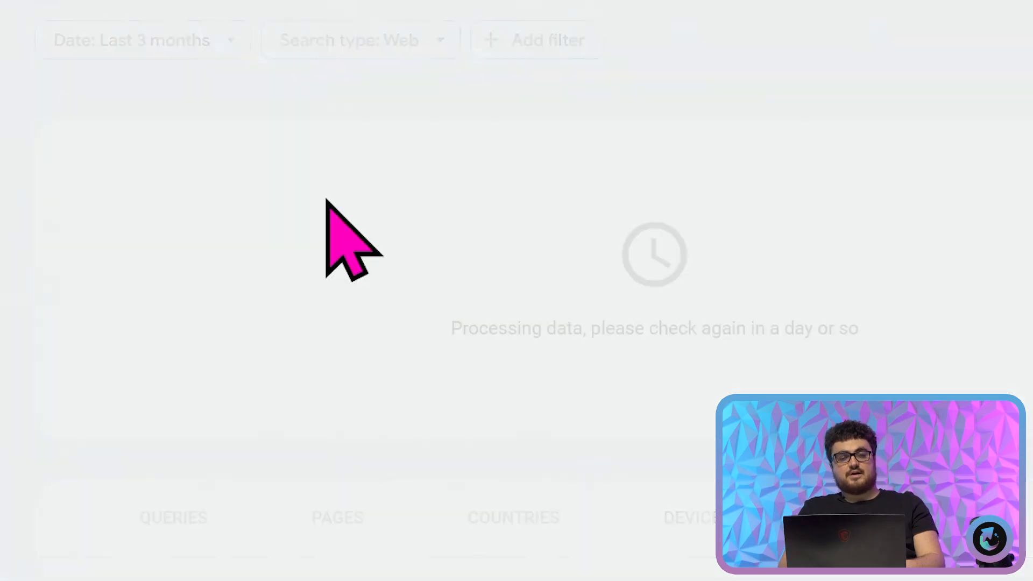
Step: Show most-recent-date performance for the weddingdirectorytexas.com property (1 click, 135 impressions)
click(132, 40)
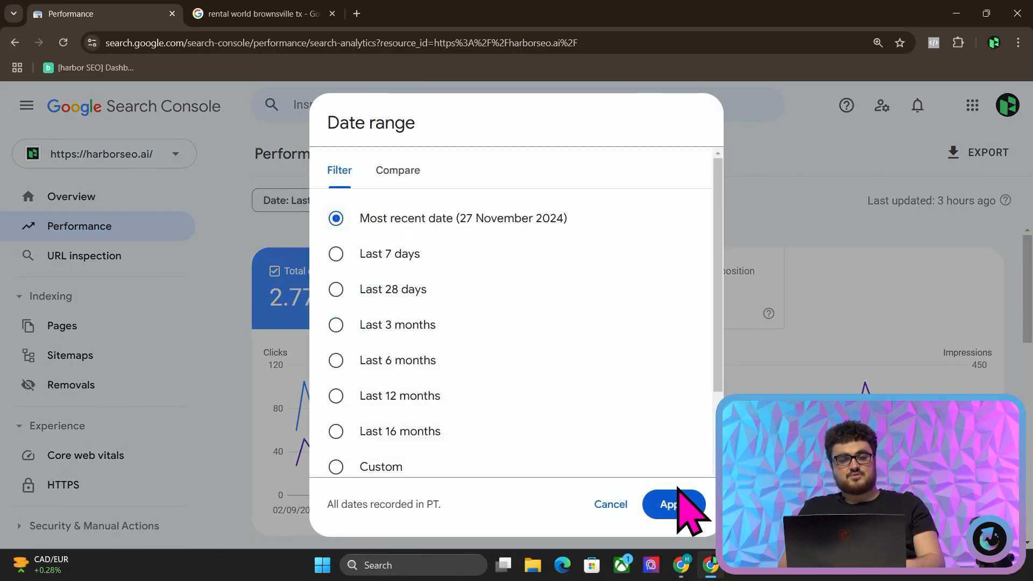
click(671, 505)
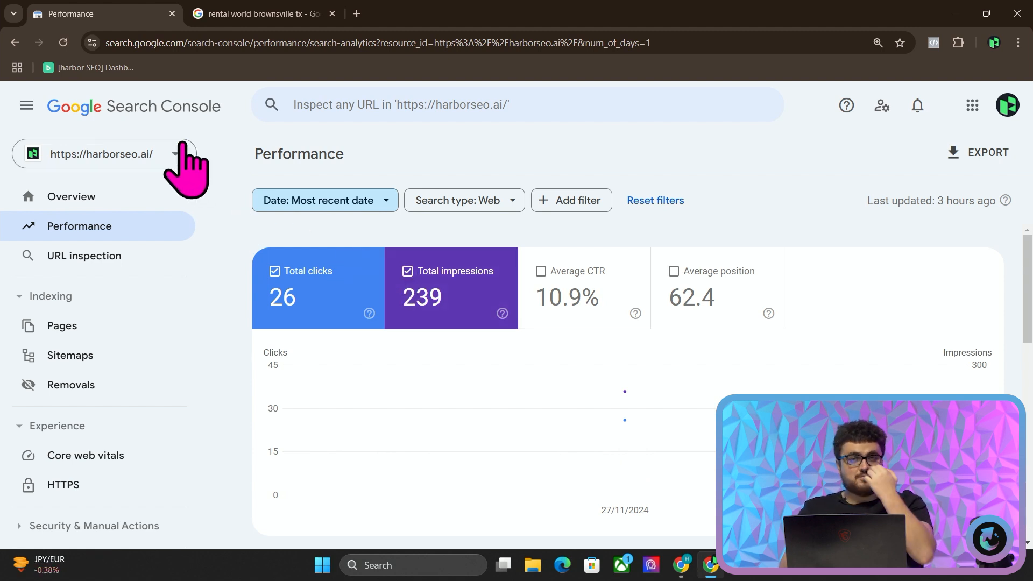
click(105, 153)
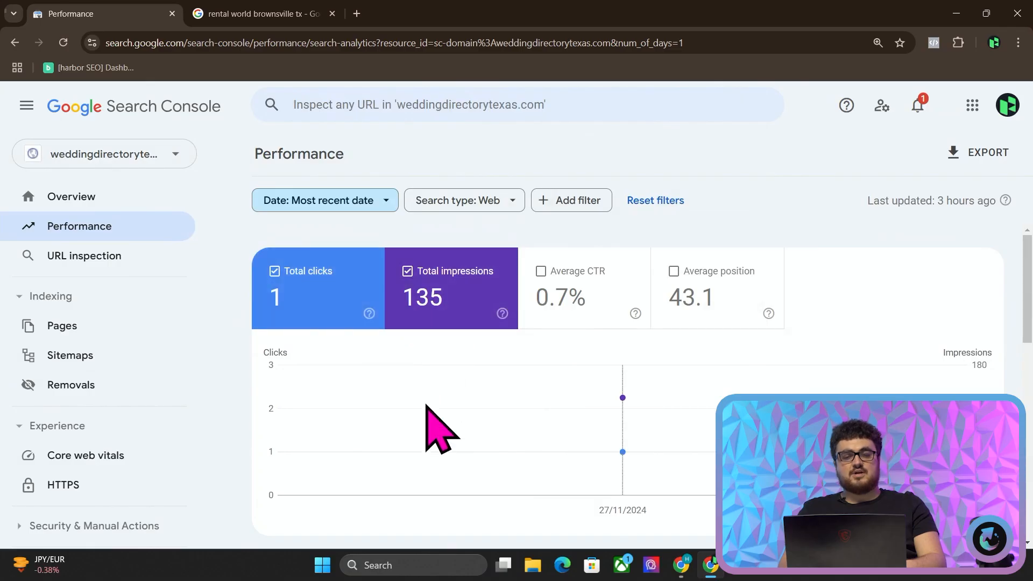
mouse_move(621, 397)
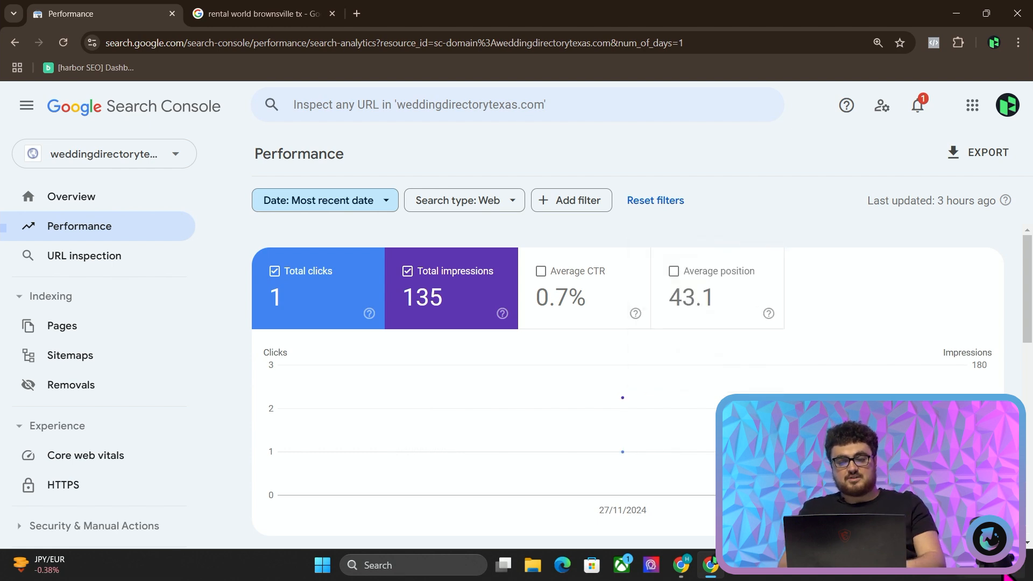
scroll(down, 3)
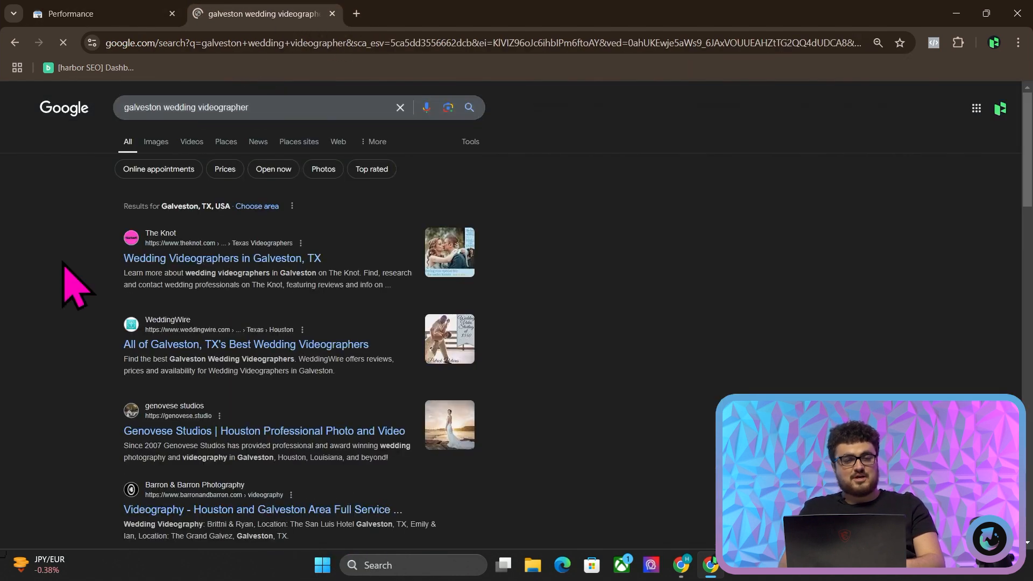
Step: Review live Galveston videographer results, then filter Performance to that query (1 impression, position 13)
scroll(down, 3)
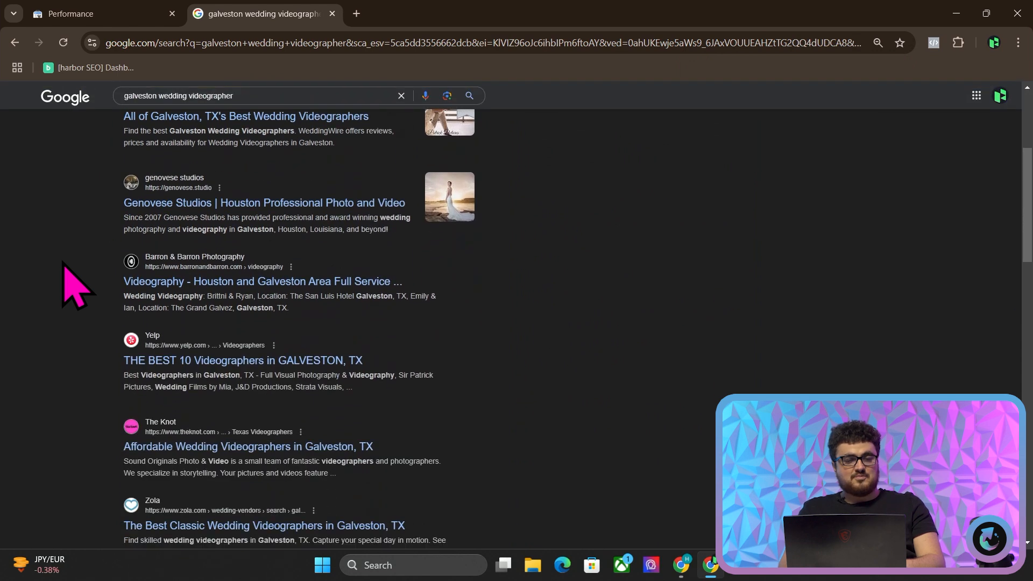
scroll(down, 3)
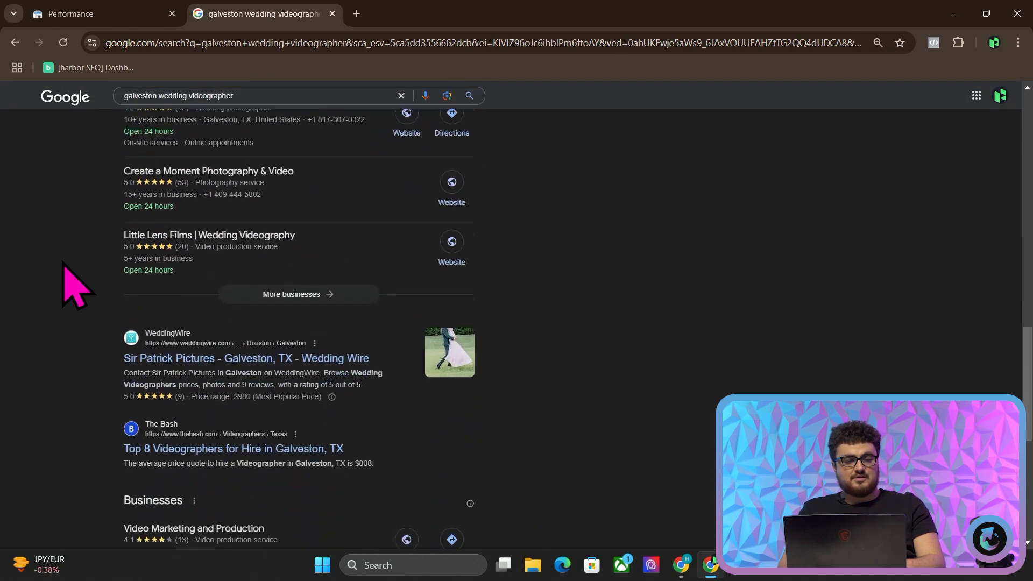
click(93, 13)
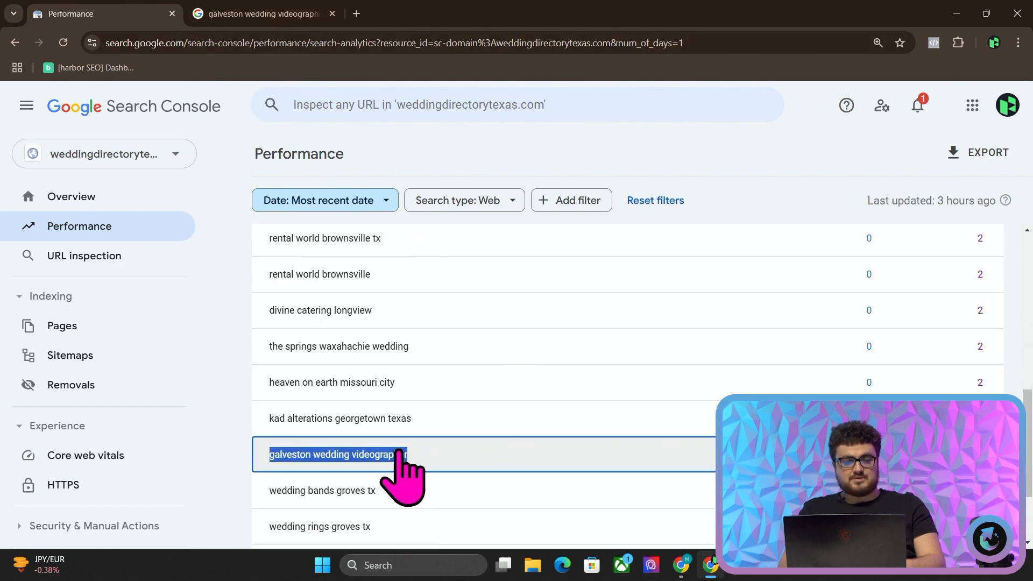
click(336, 454)
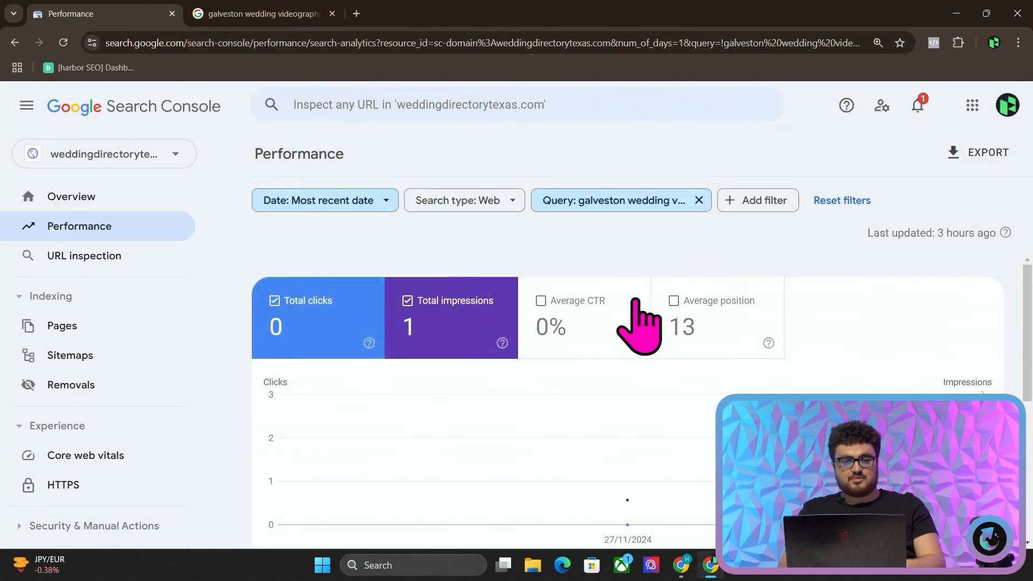
click(264, 13)
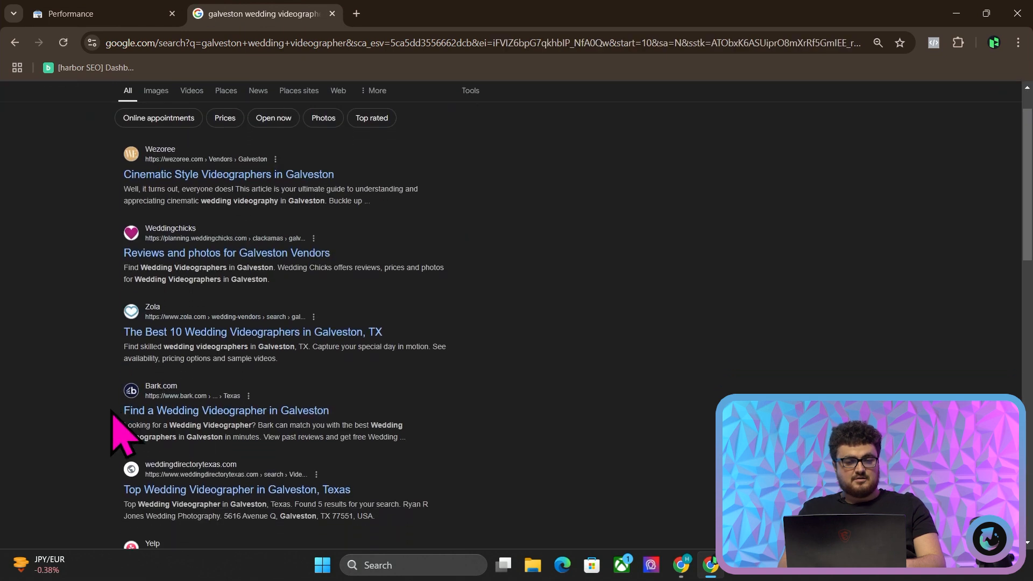
Step: Locate the directory's Galveston listing on results page 2, then clear the query filter in Search Console
scroll(down, 3)
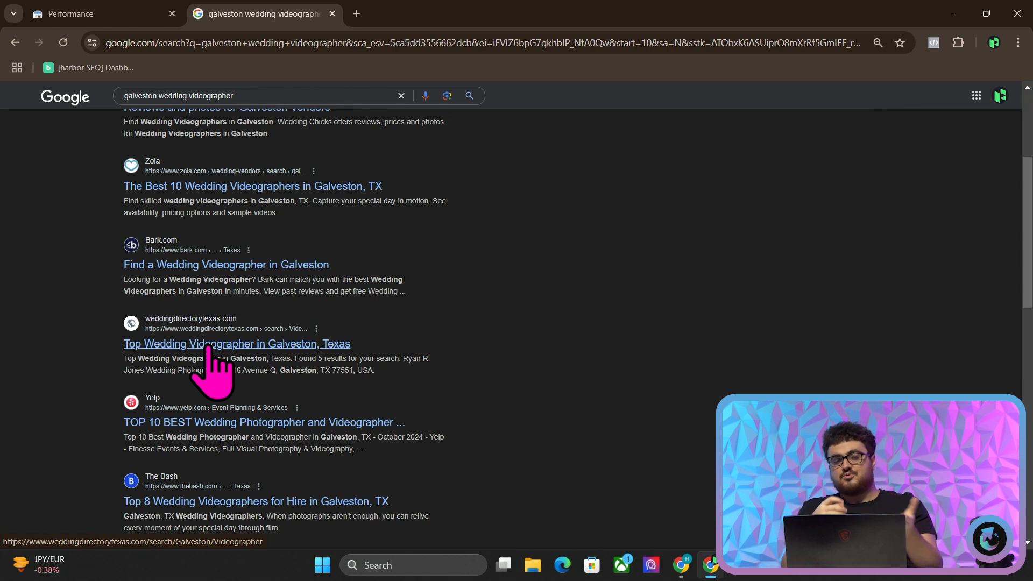
click(99, 13)
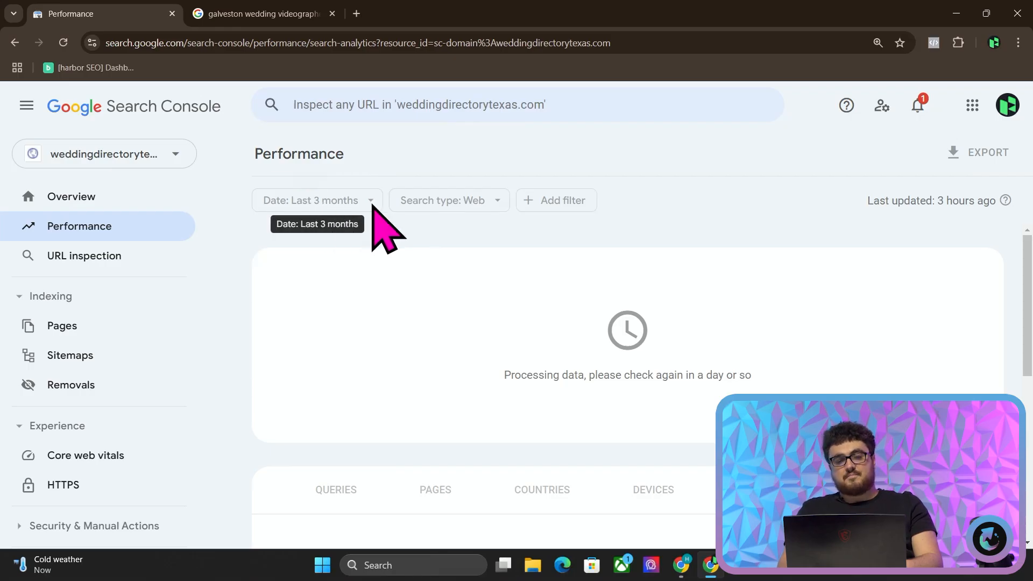
click(317, 201)
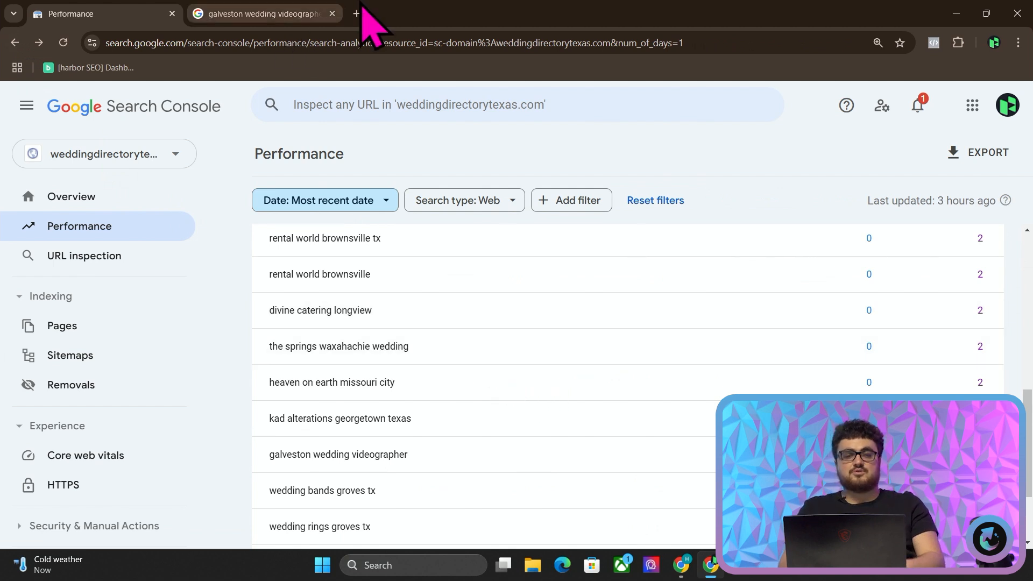
Step: Search site:weddingdirectorytexas.com in a new tab and jump to the tenth results page
click(354, 13)
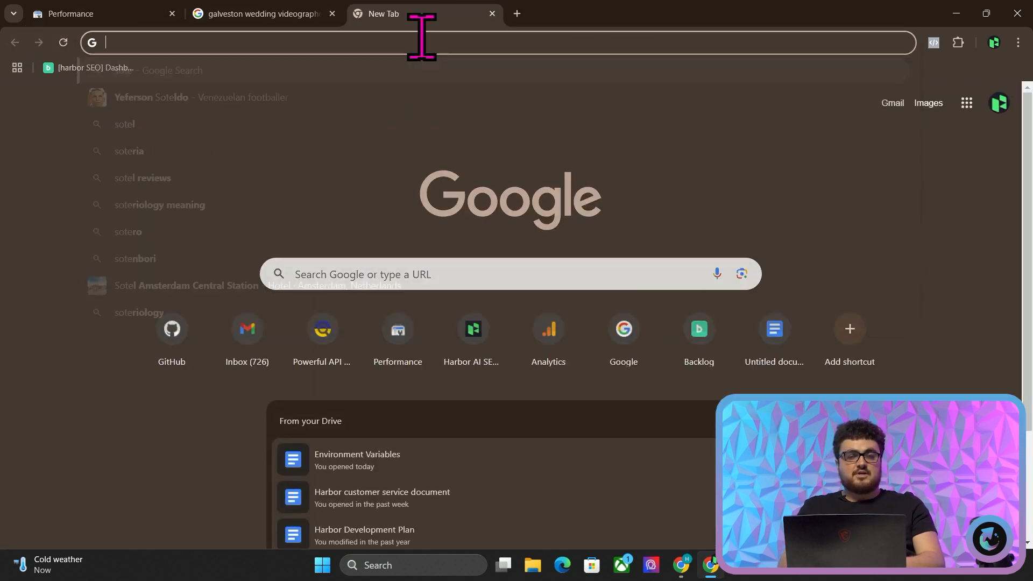
text(site:weddingdirectorytexas.com)
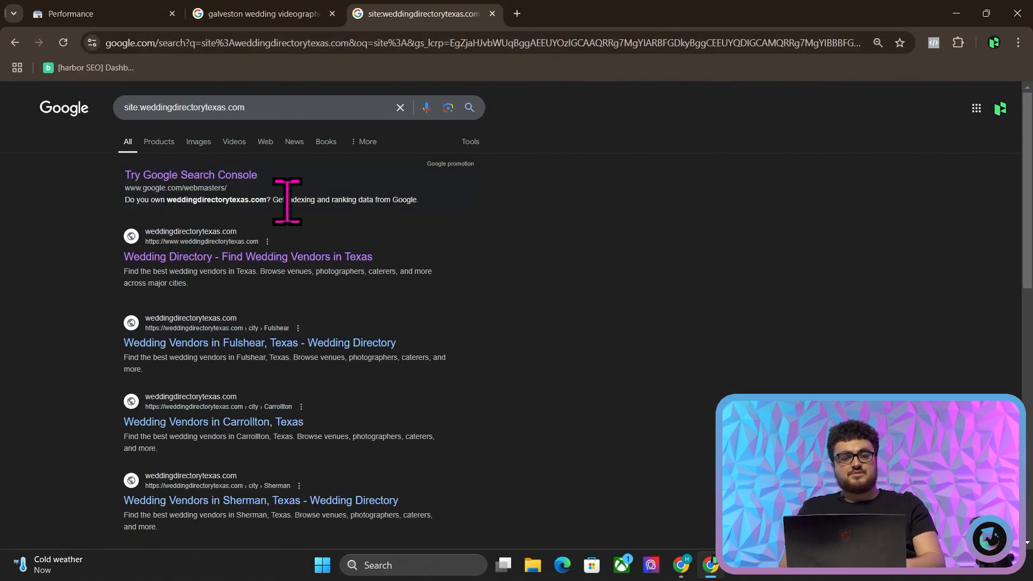
key(ctrl+plus)
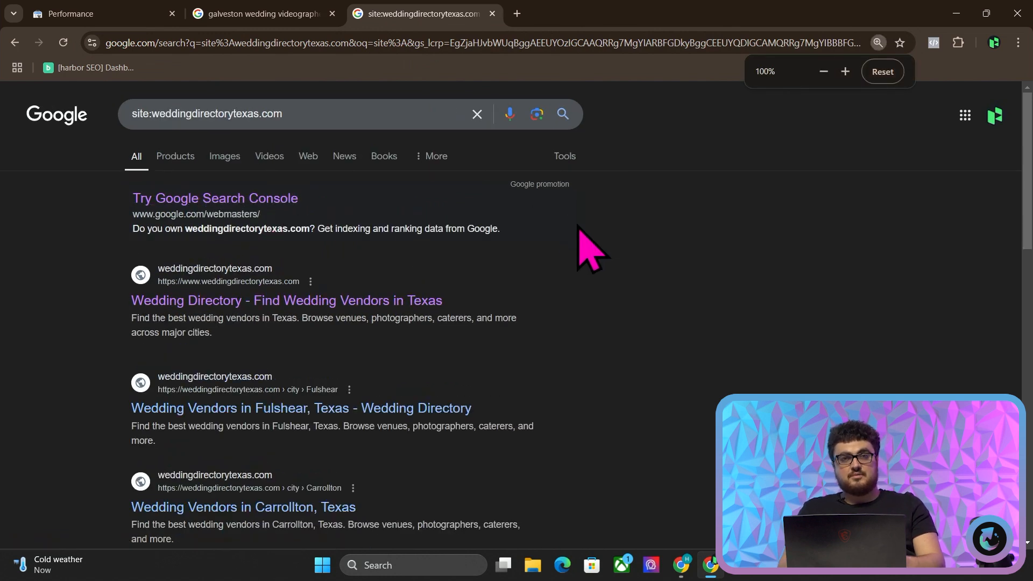
scroll(down, 3)
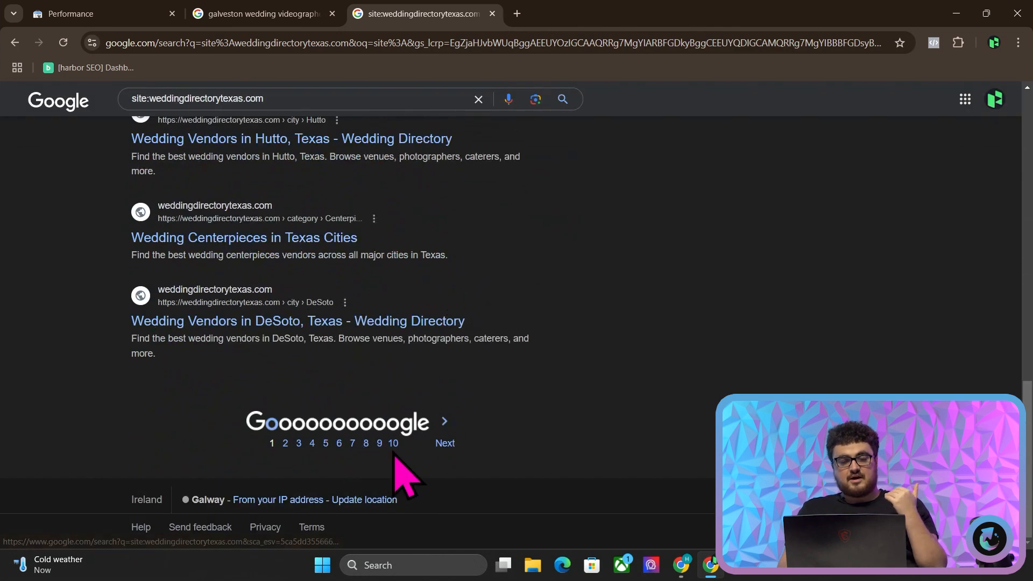
click(394, 442)
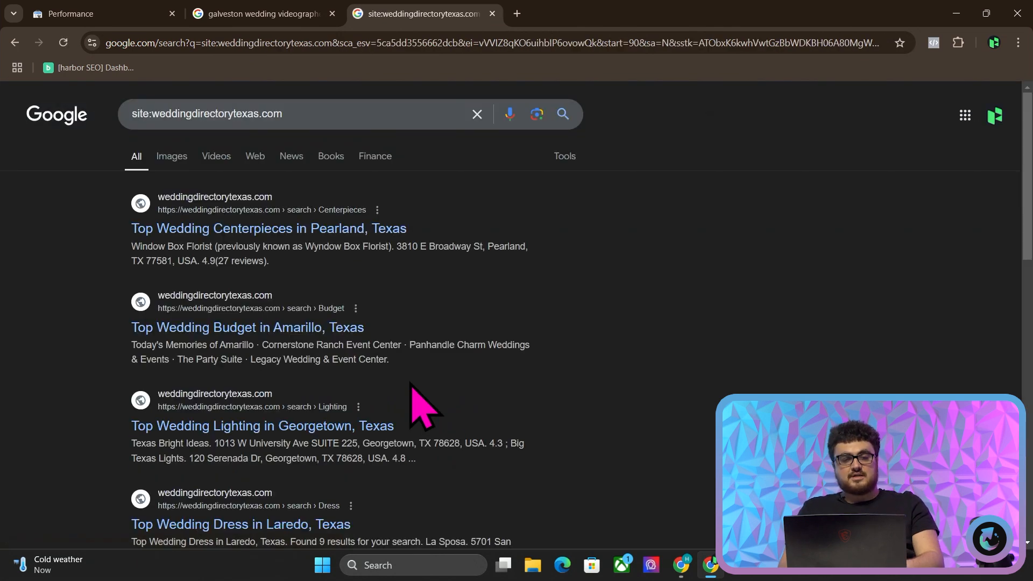
Step: Page ahead to the end of the site results at about 283 entries and return to Search Console
scroll(down, 3)
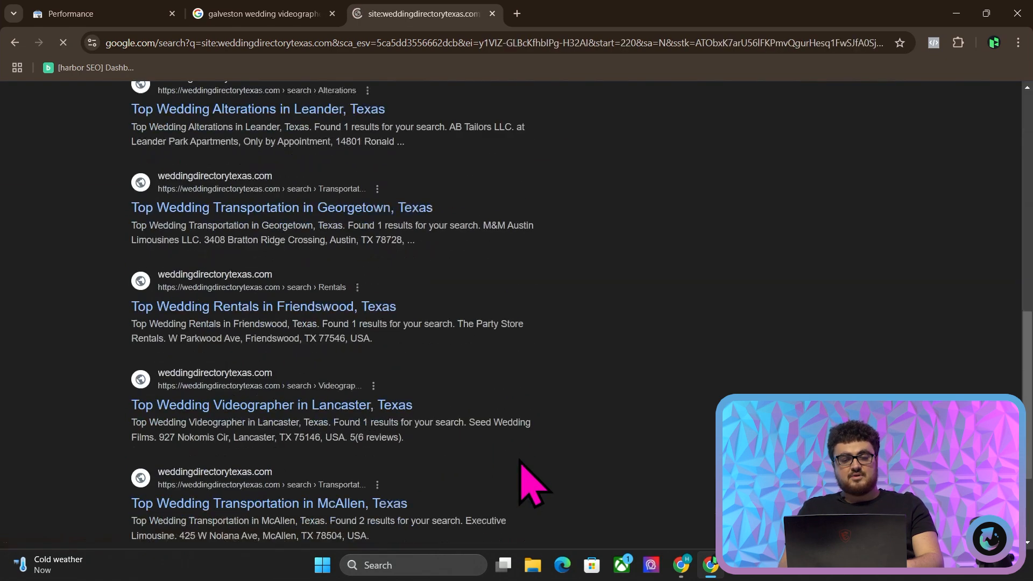
click(414, 444)
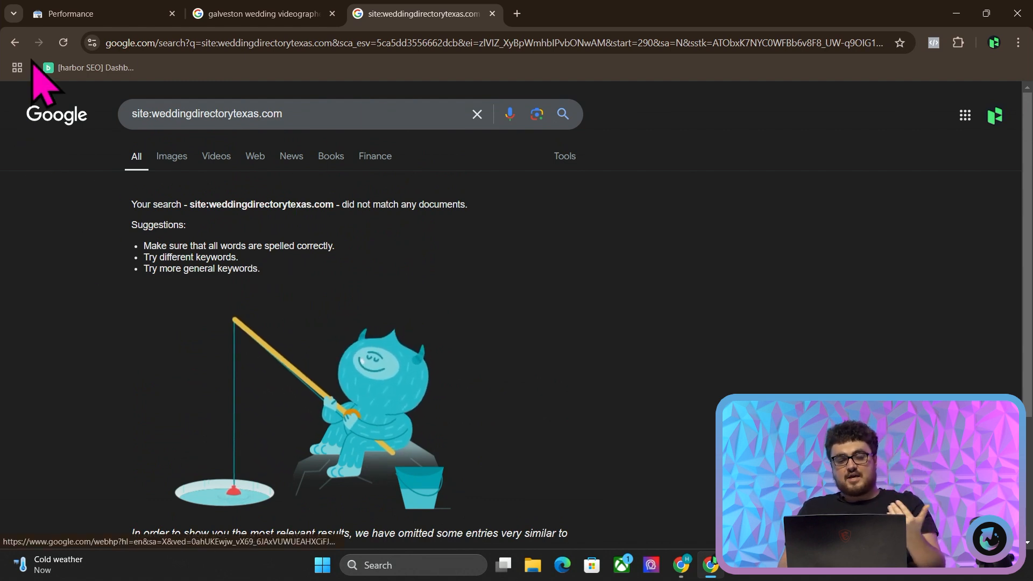
scroll(down, 3)
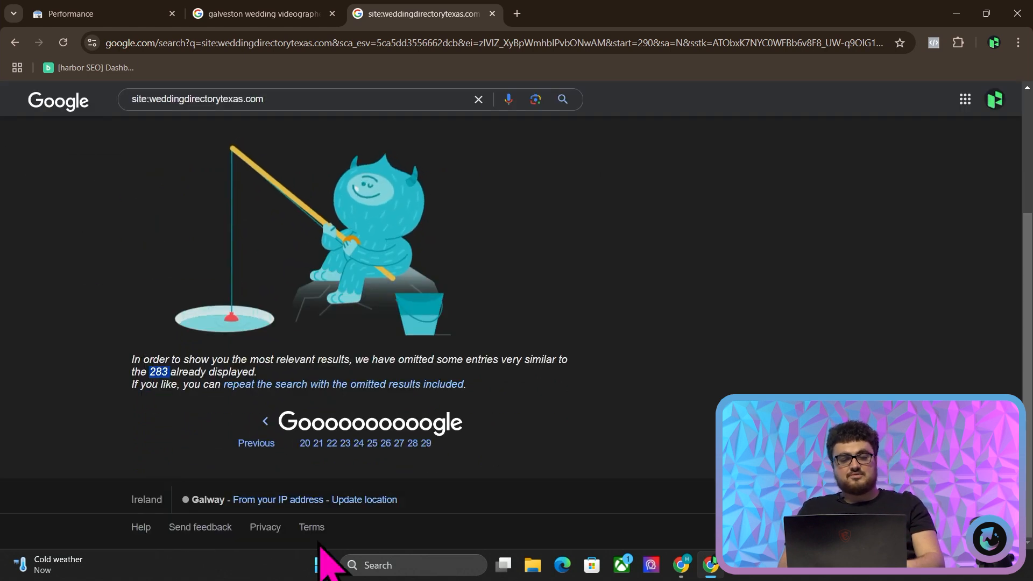
mouse_move(83, 258)
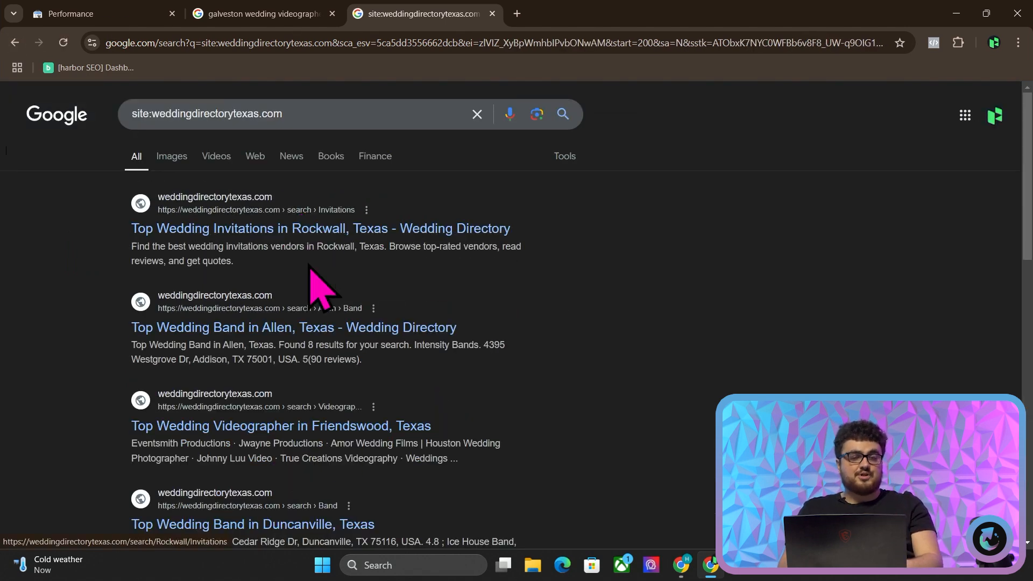
scroll(down, 3)
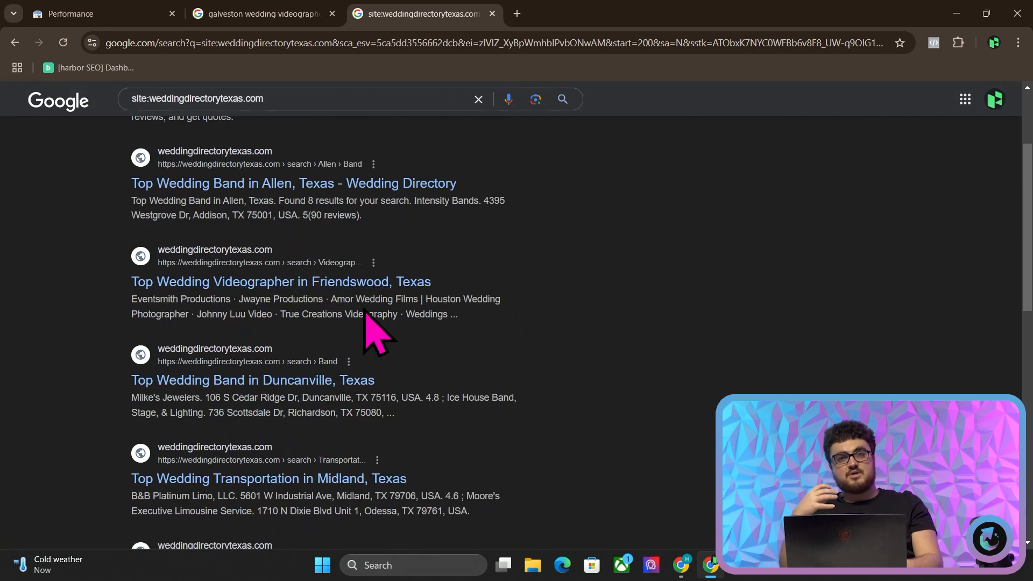
click(99, 13)
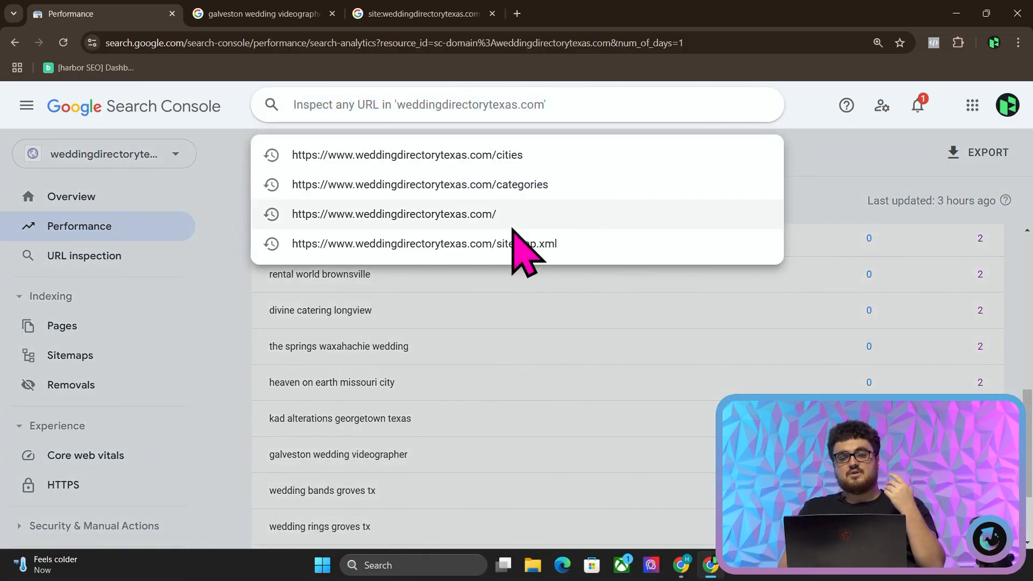
Step: Inspect the homepage and /categories URLs, confirming both are on Google and indexed
click(393, 213)
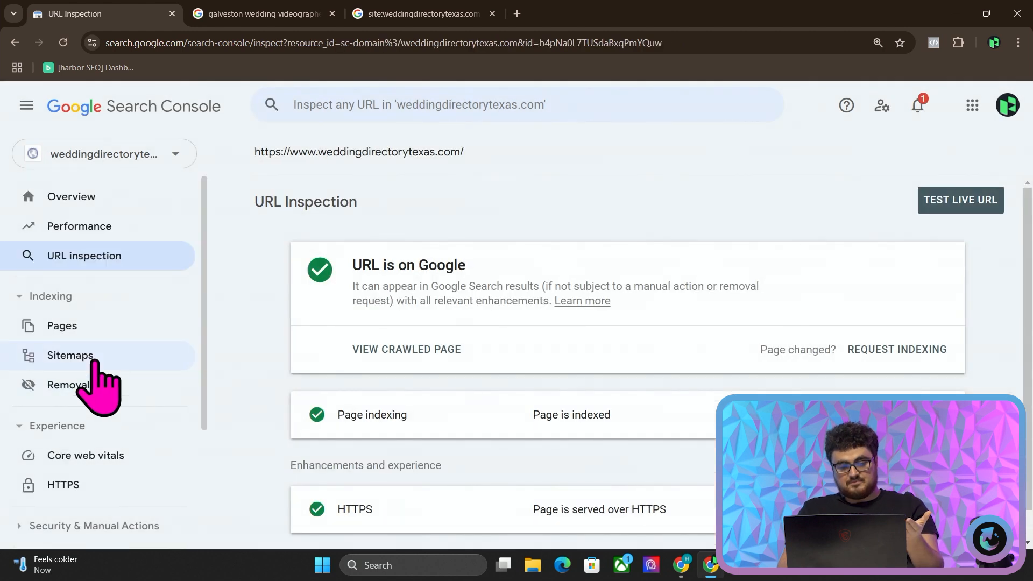
click(69, 356)
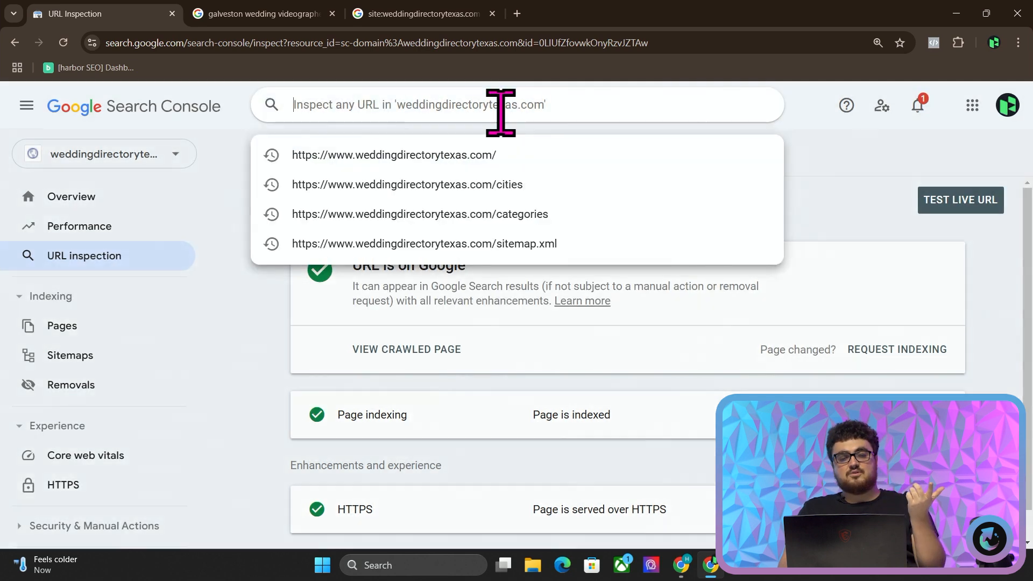
click(394, 154)
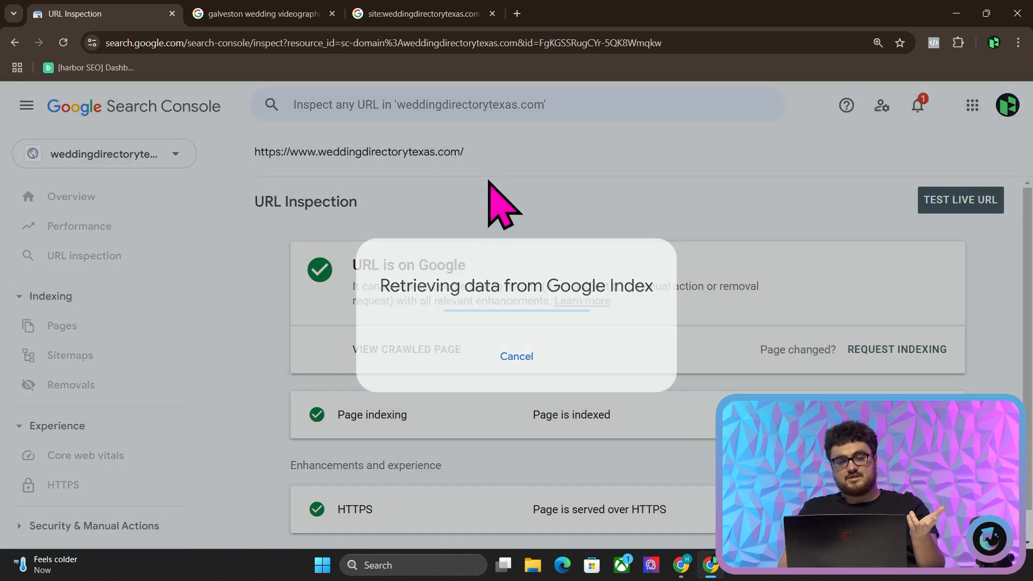
click(518, 104)
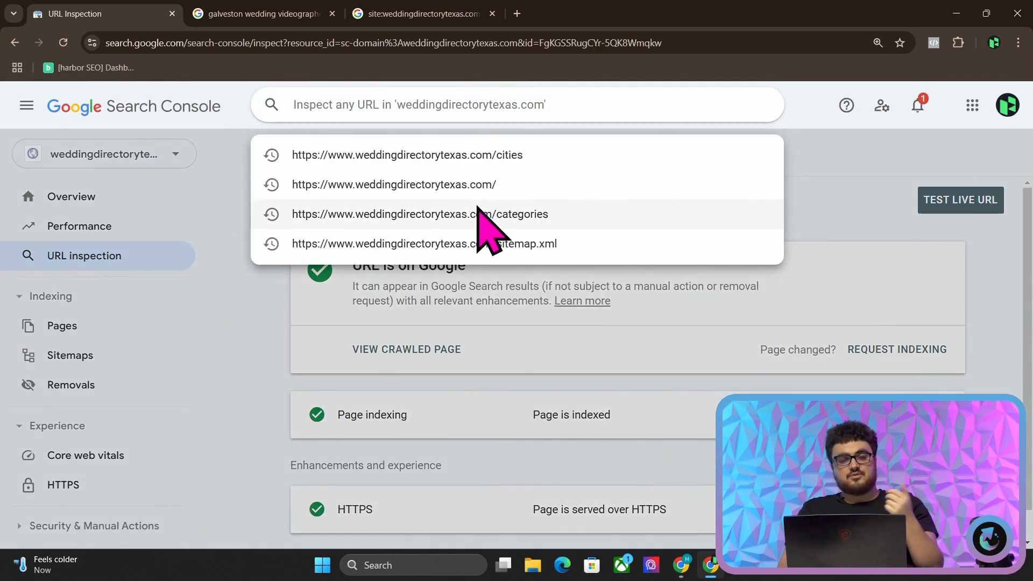
click(407, 155)
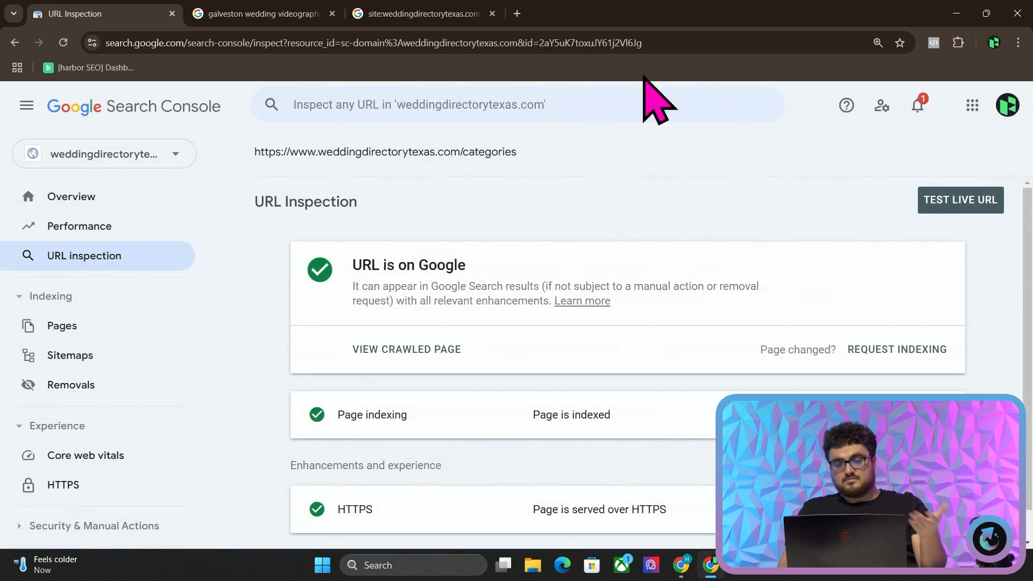
Step: Open the Top Wedding Band in Duncanville, Texas result, then head to Excalidraw
click(413, 13)
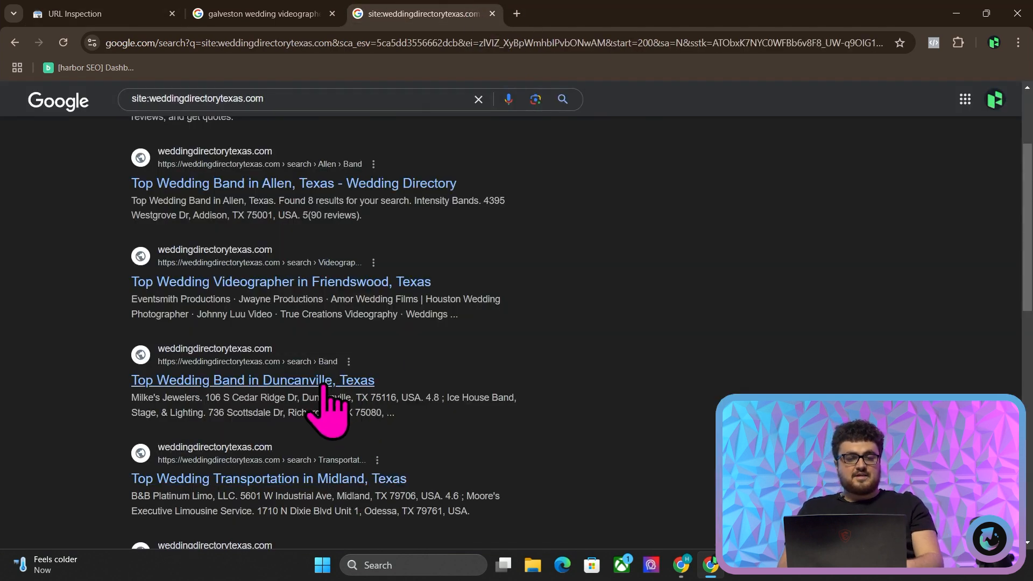
click(252, 380)
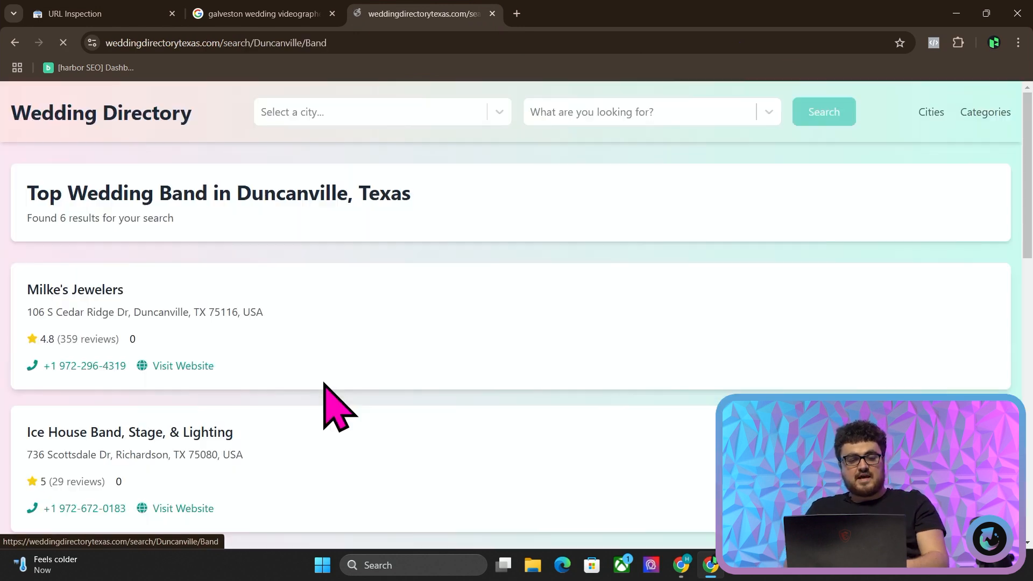
scroll(down, 3)
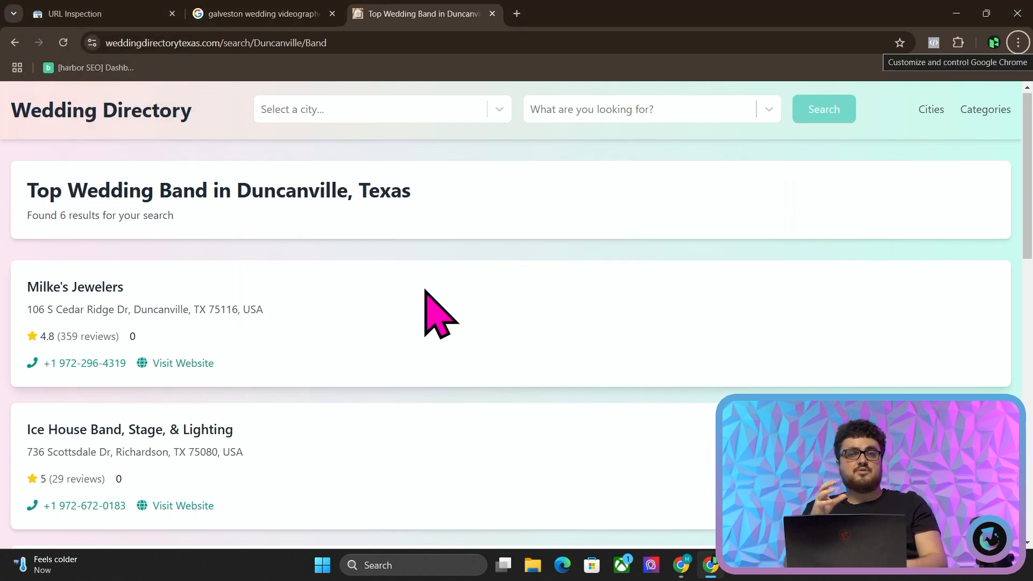
mouse_move(545, 26)
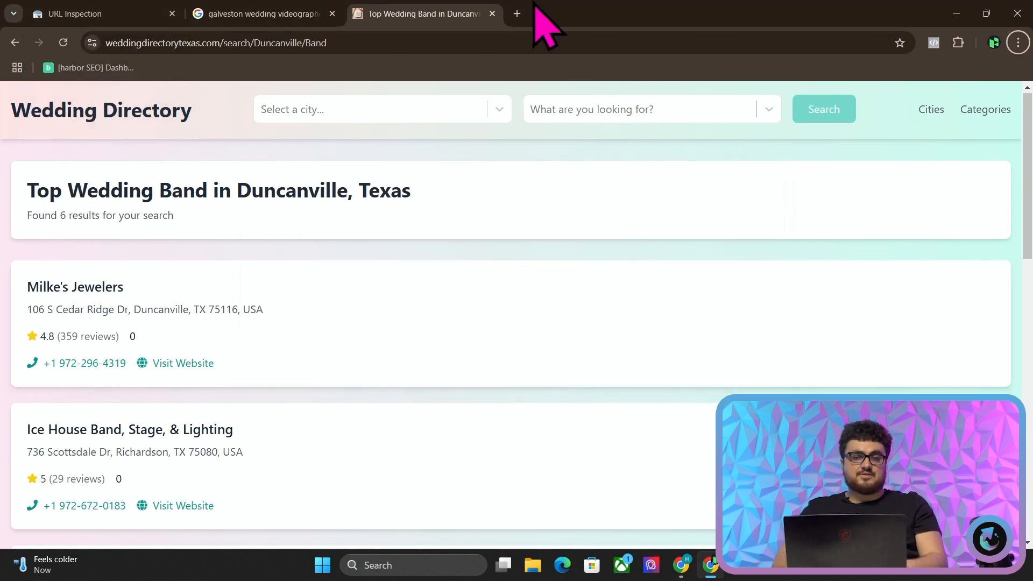
text(excald)
text(W)
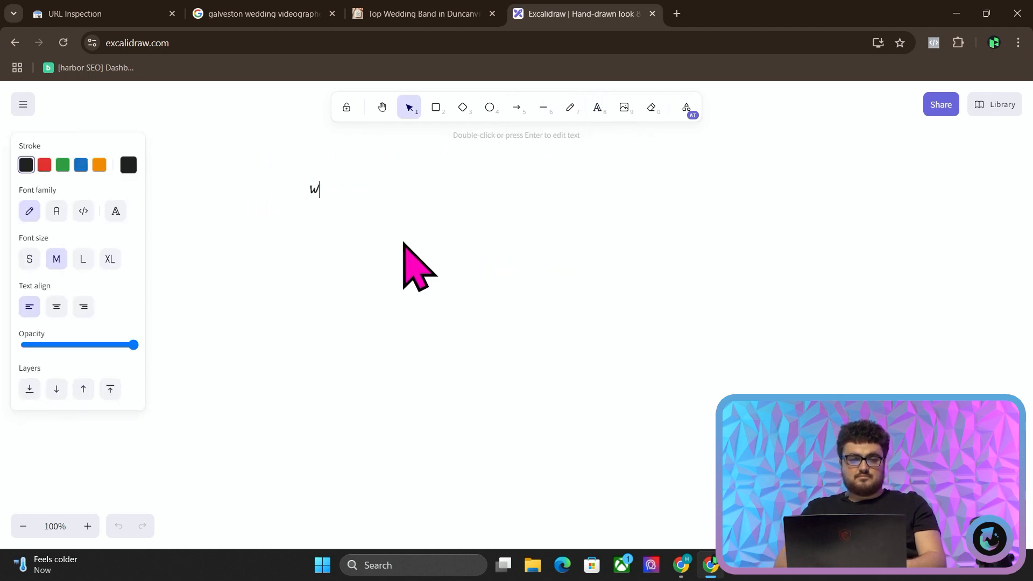
Step: Write the note: we use a cache, and its document count equals the crawled pages we have
text(e are using a cache)
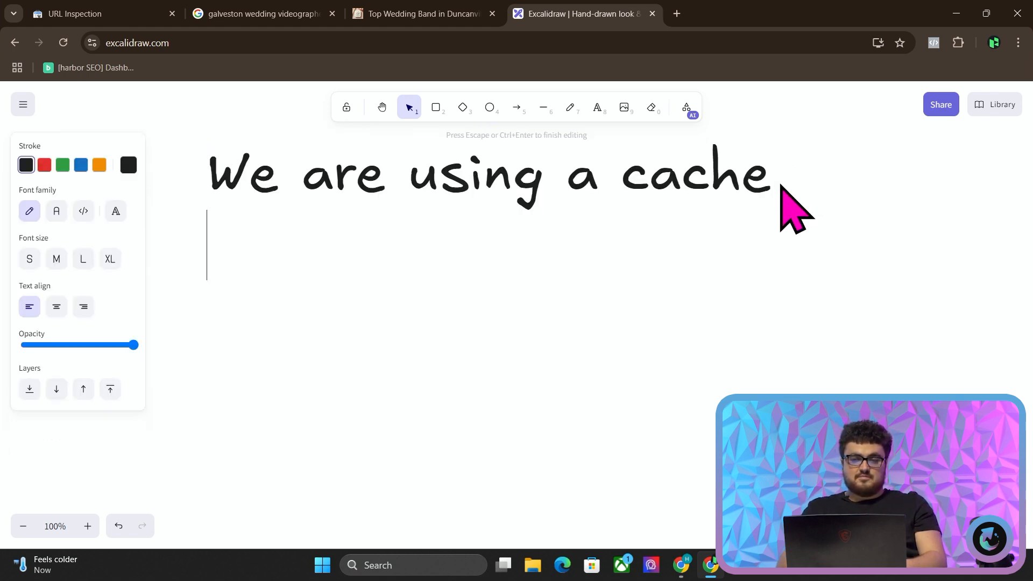
text(We can use the cache to understand how many)
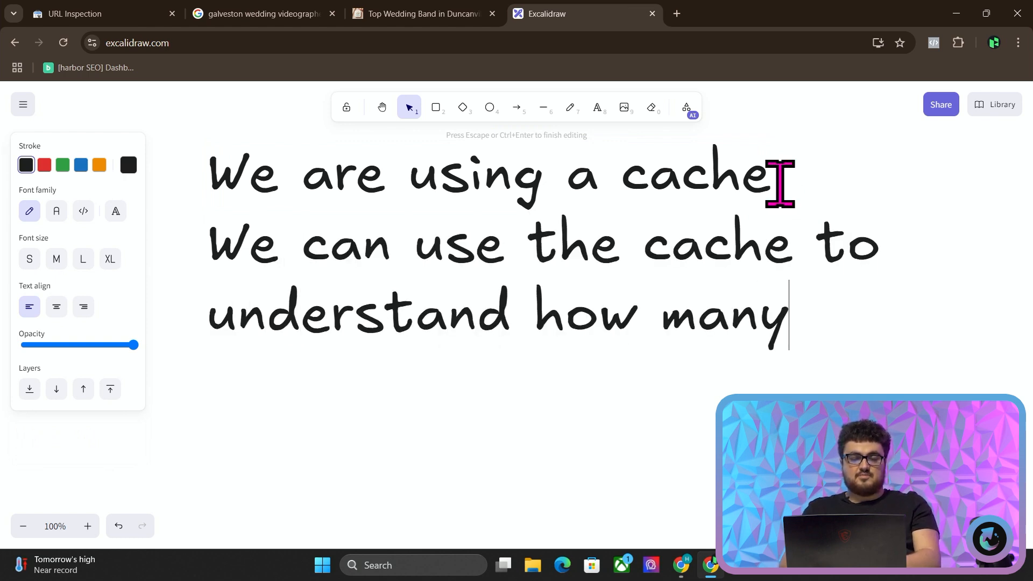
text(cra)
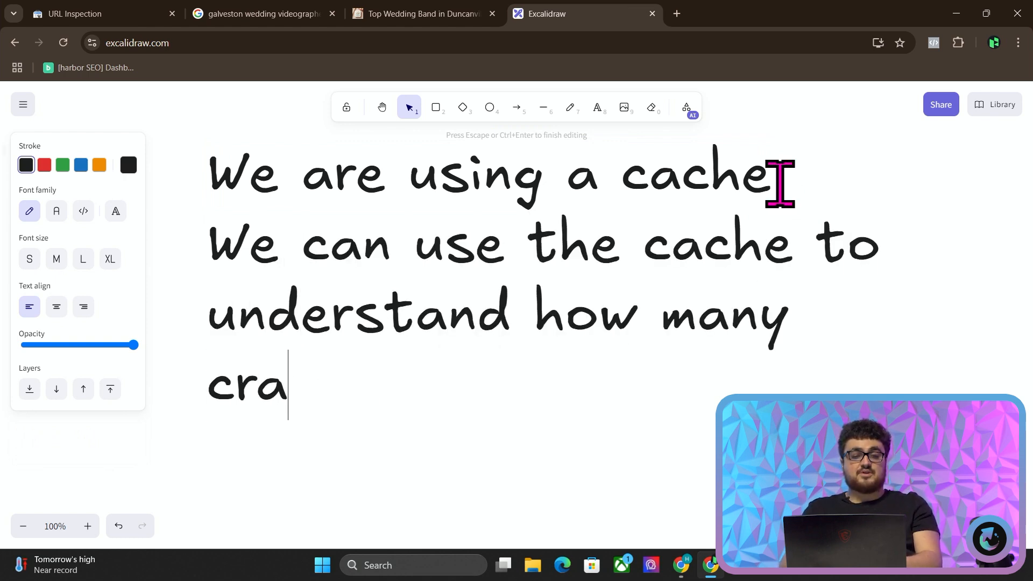
text(wled pages we have)
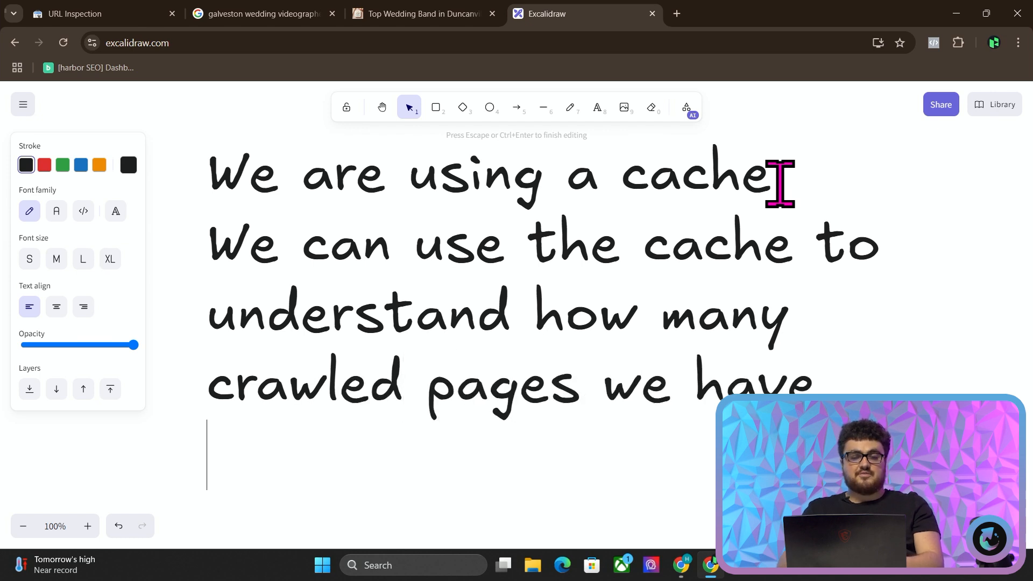
text(Why? because the)
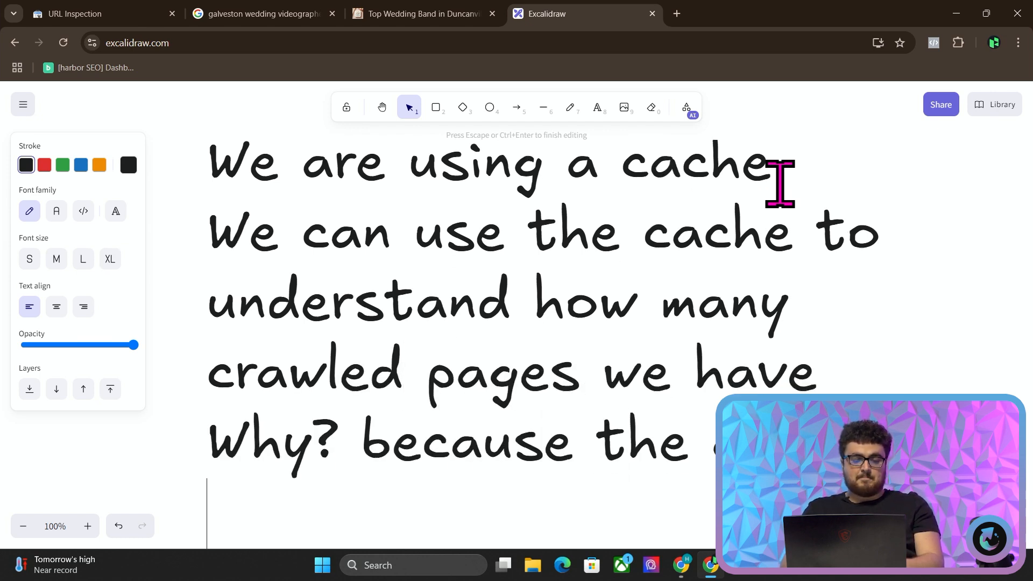
text(documen)
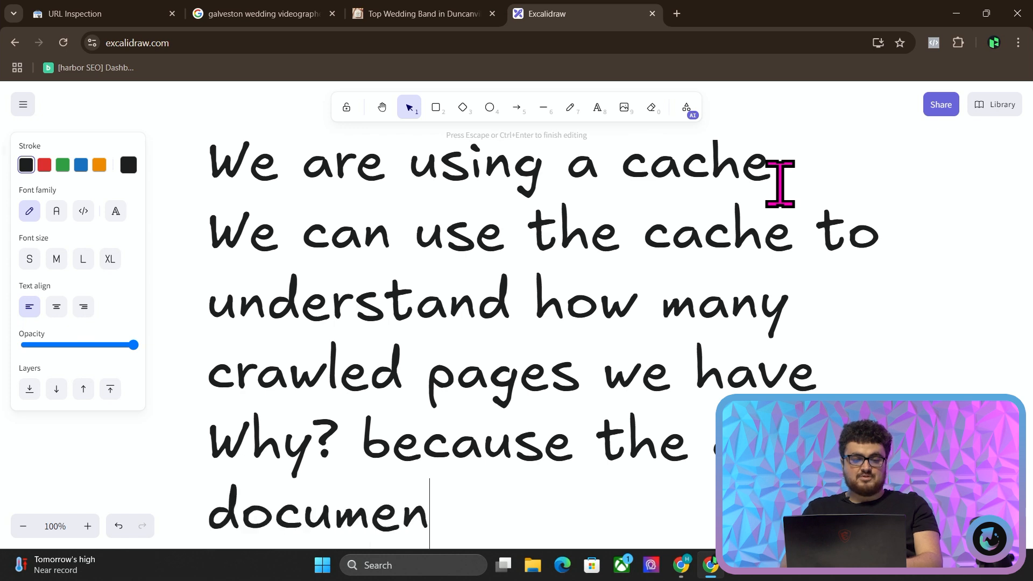
text(ts in the cache =)
text(the amount of crawled pages)
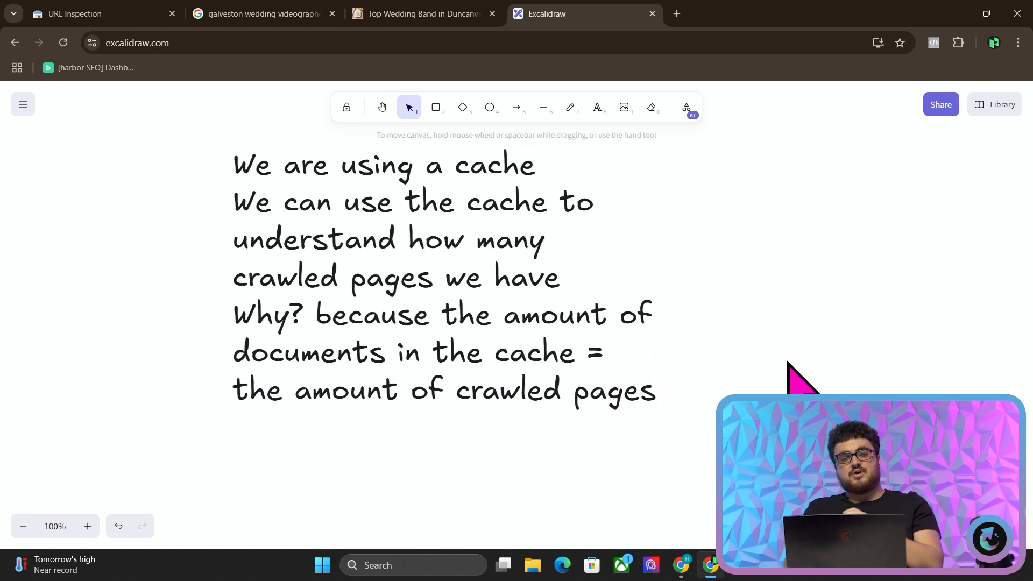
Step: Review the Duncanville band page, the Galveston and site: result tabs, then return to Excalidraw
click(422, 13)
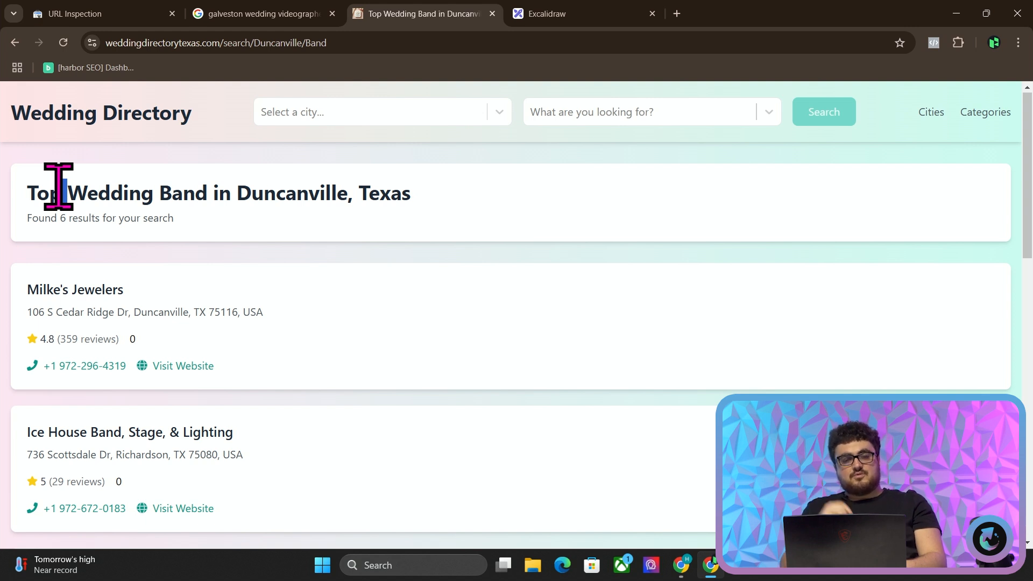
click(263, 13)
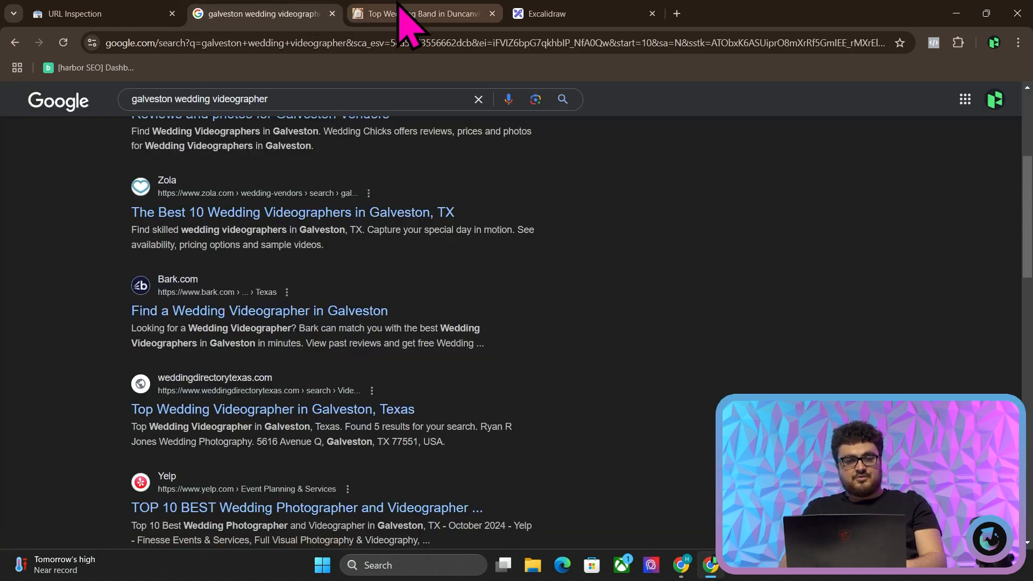
click(425, 13)
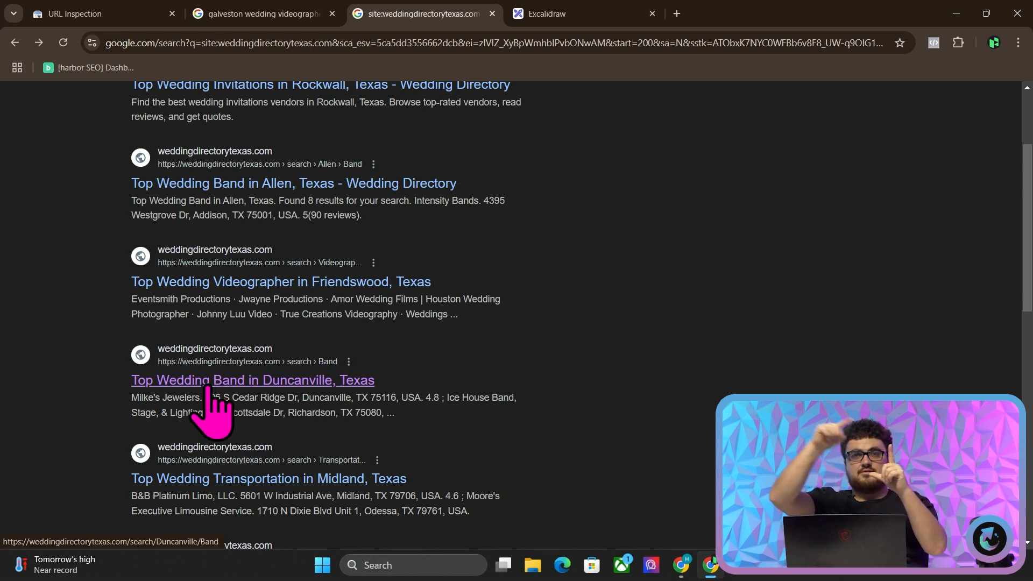
click(577, 13)
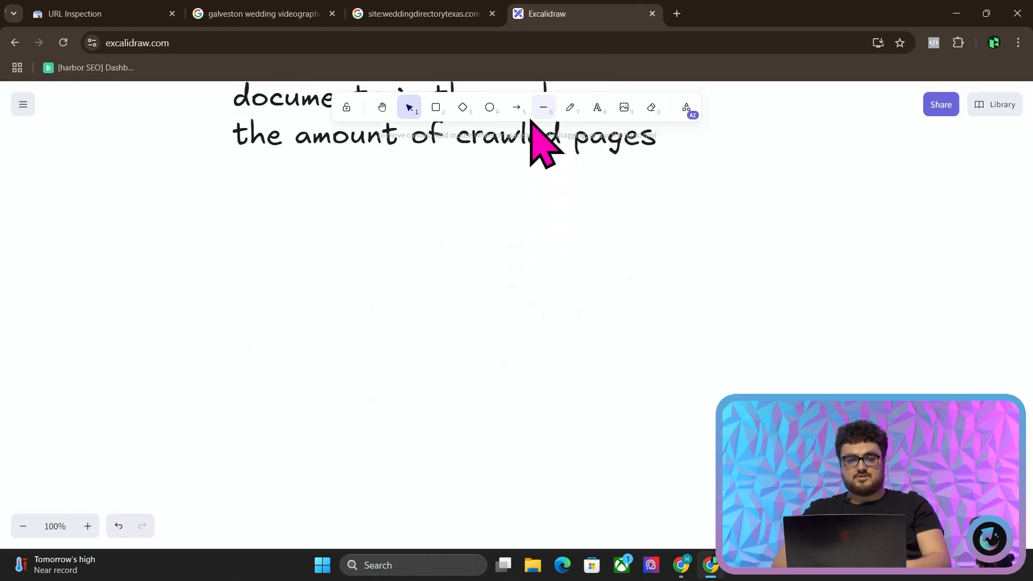
Step: Add boxes labelled 'We have the google places v1 api', 'Google crawlers' and 'Mongo DB cache'
click(436, 107)
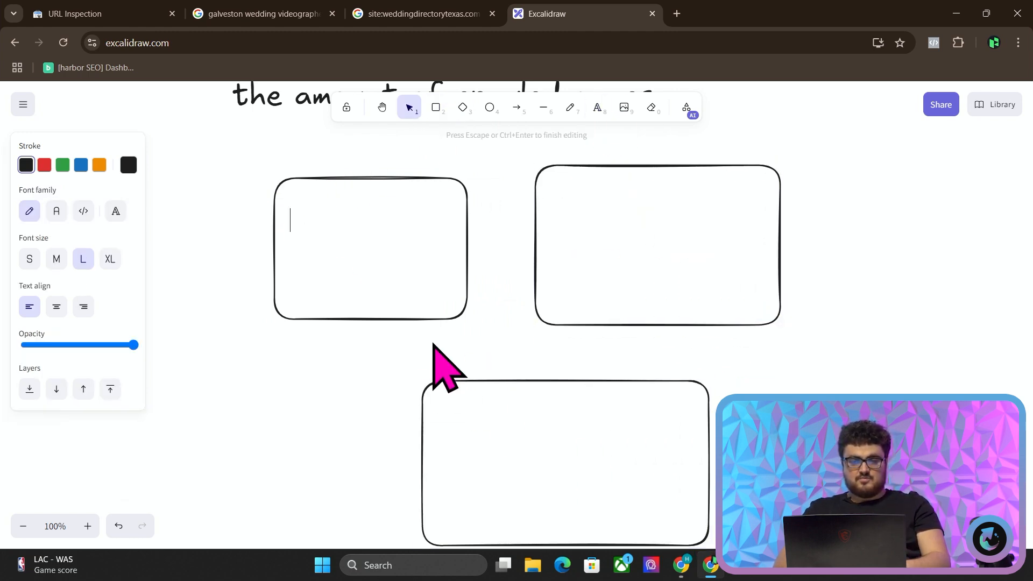
text(We have the google)
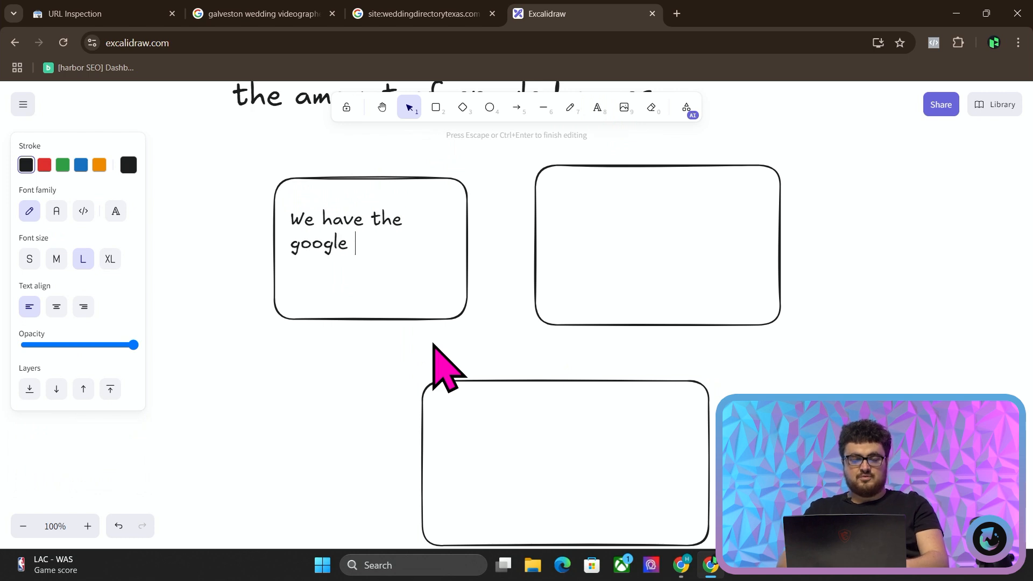
text(places v1 api)
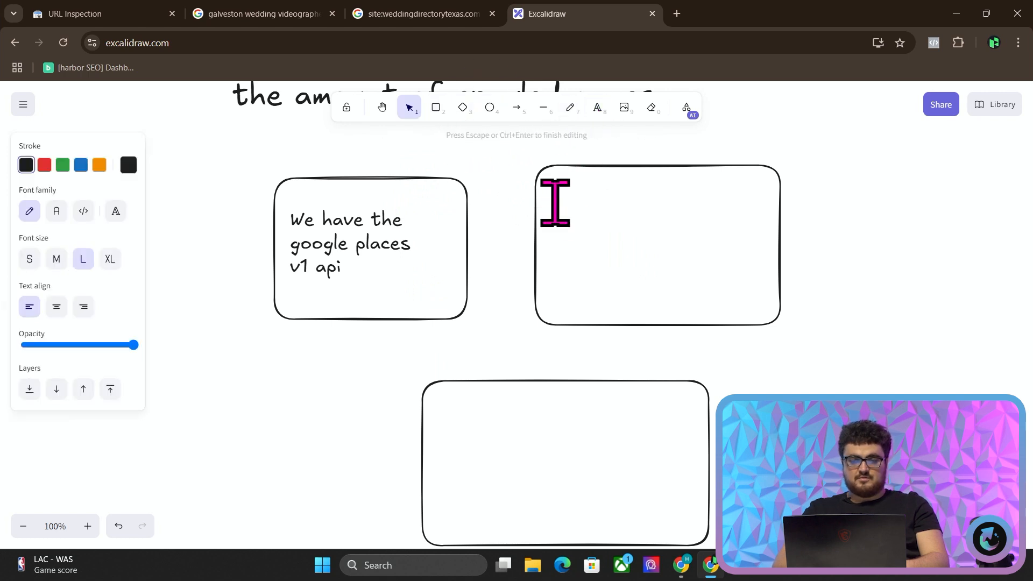
text(Google crawlers)
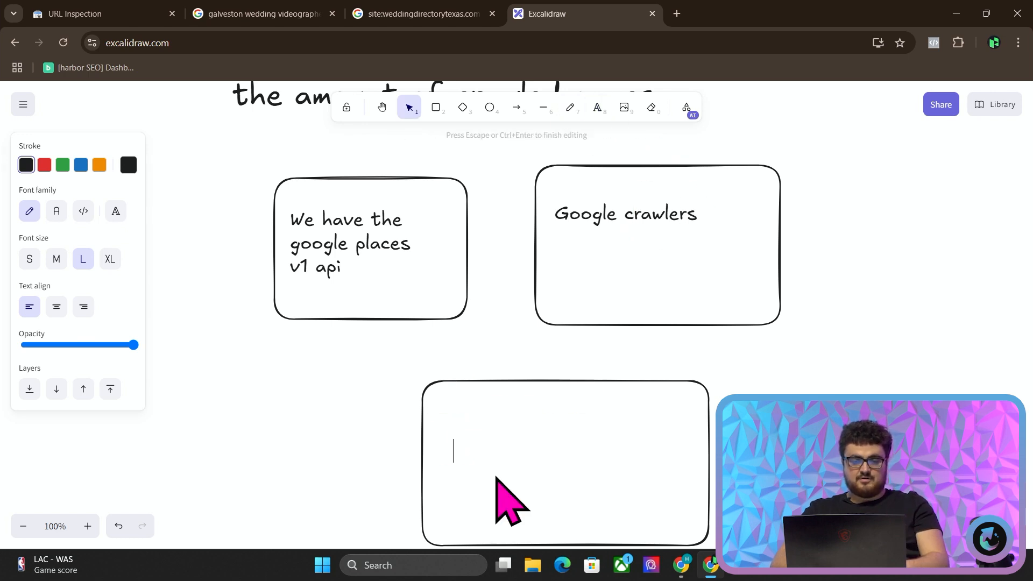
text(Mongo DB cache)
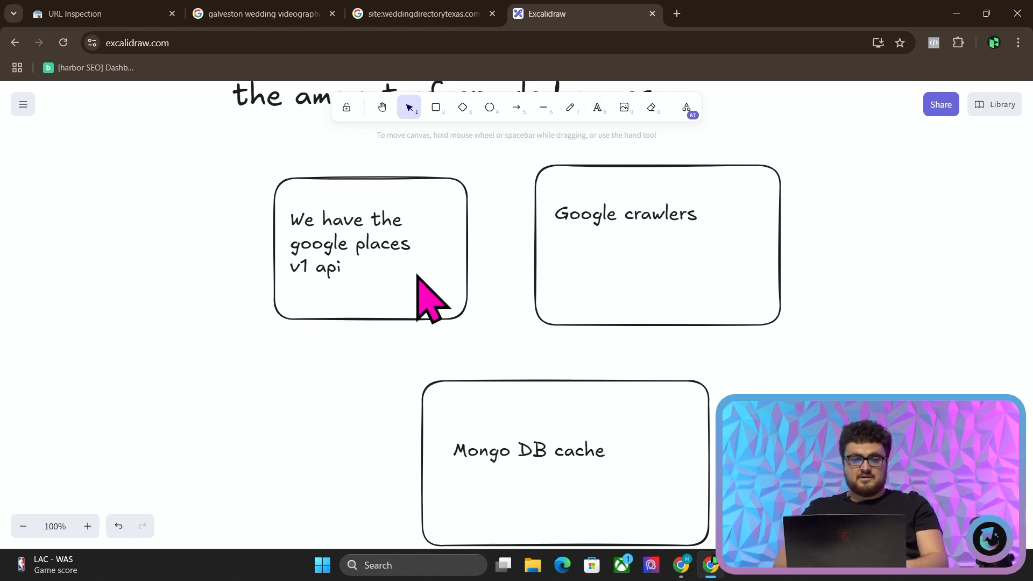
Step: Draw an arrow from the Google crawlers box to the places API box, then revisit the site: results
click(348, 248)
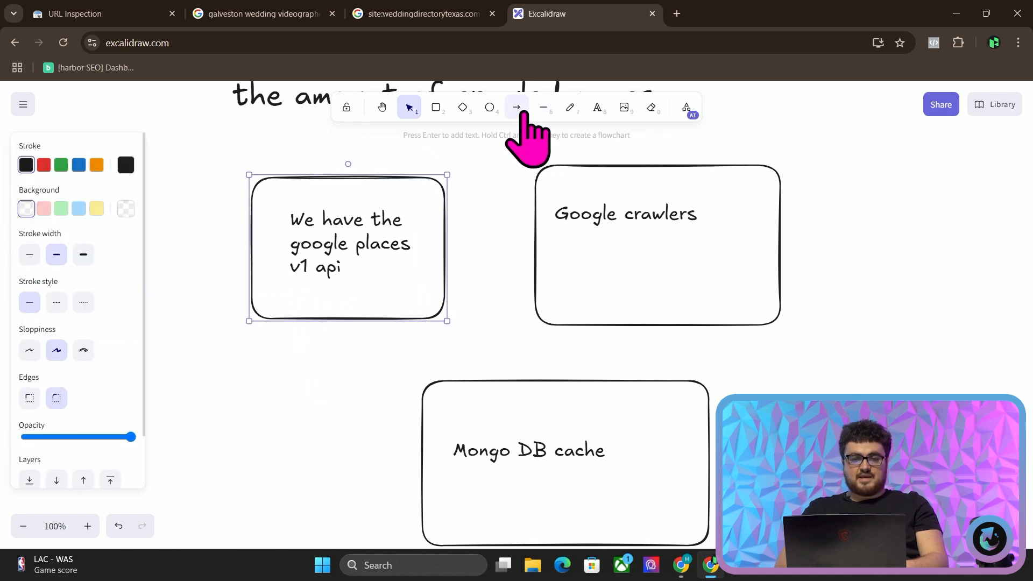
click(517, 107)
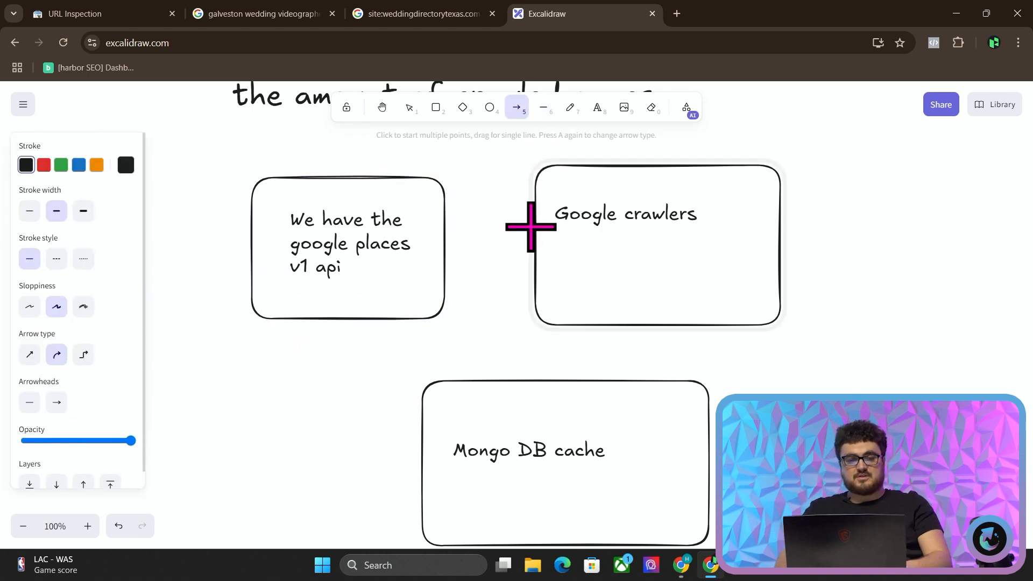
drag(532, 227, 438, 231)
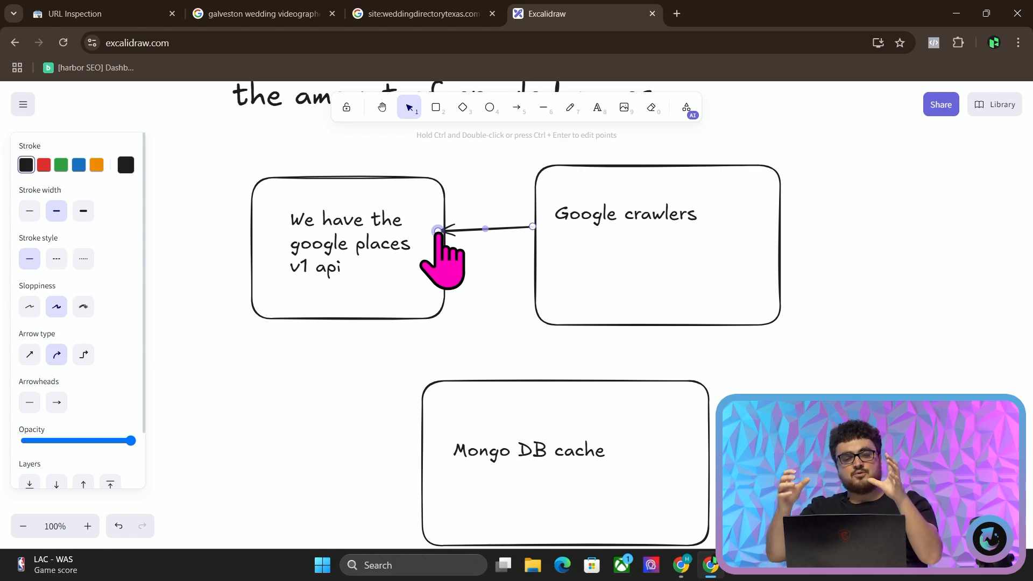
click(422, 13)
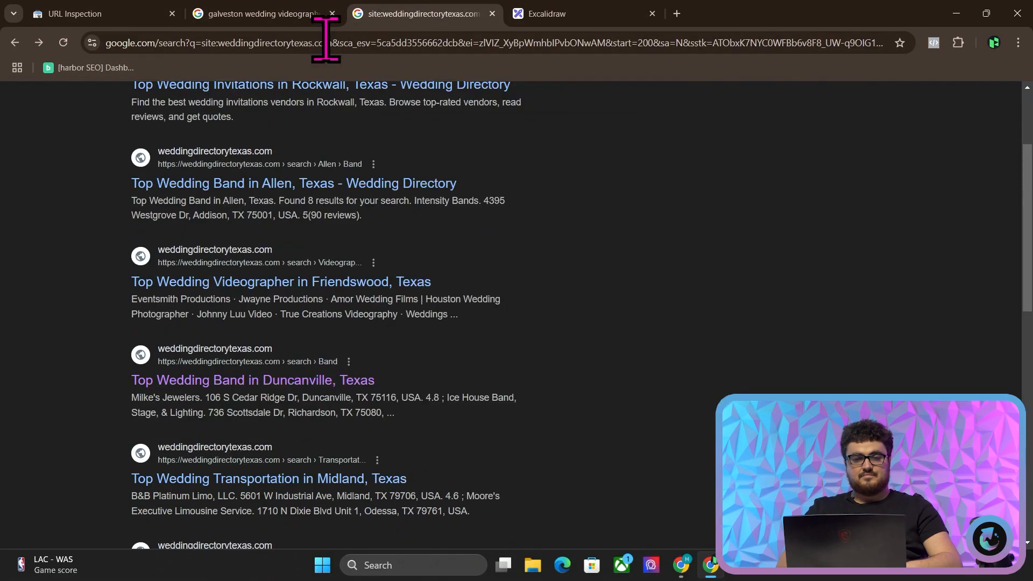
Step: Reopen the Duncanville band page, review its six vendor listings, then switch to the Excalidraw diagram
click(253, 380)
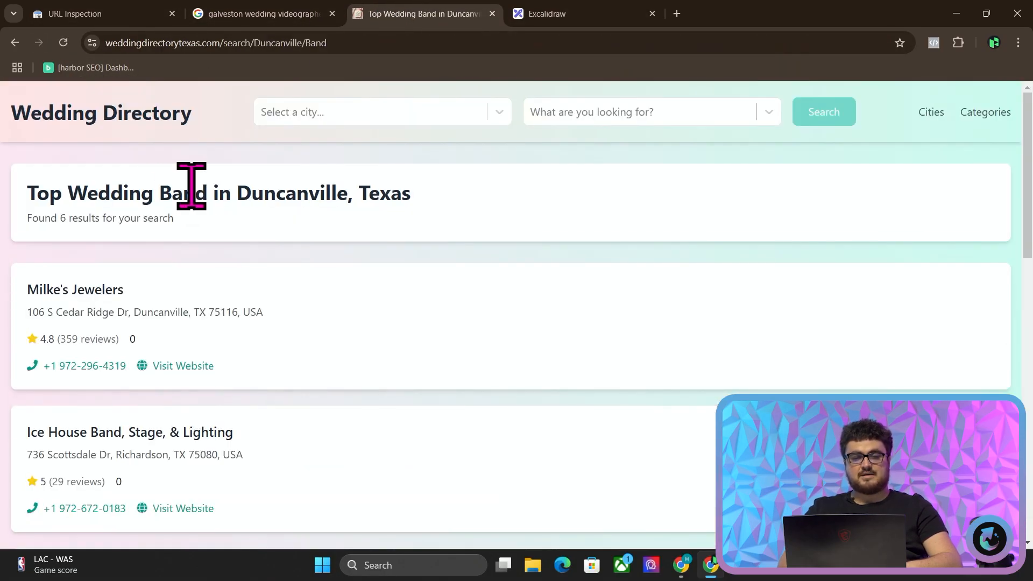
mouse_move(121, 258)
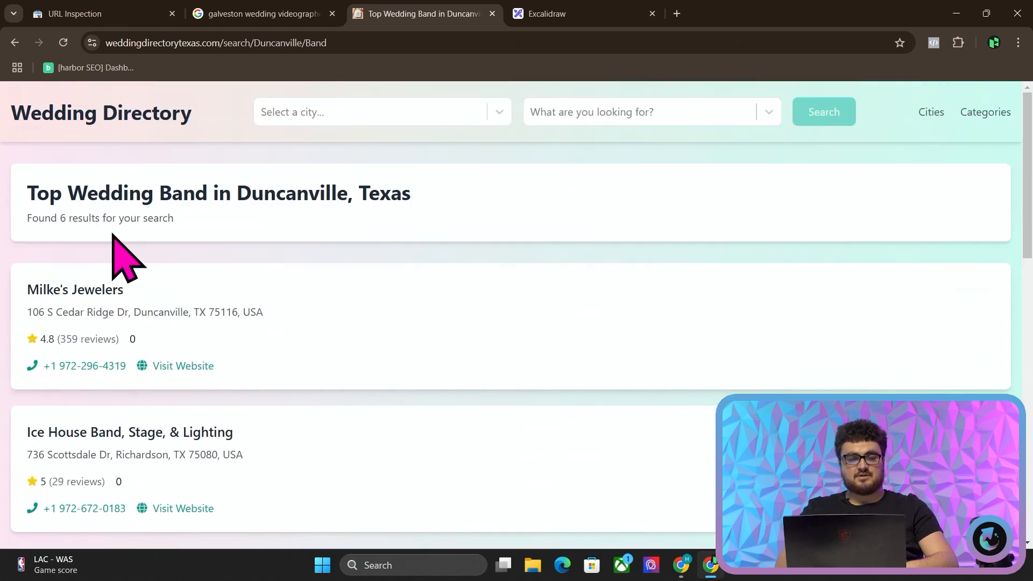
scroll(down, 3)
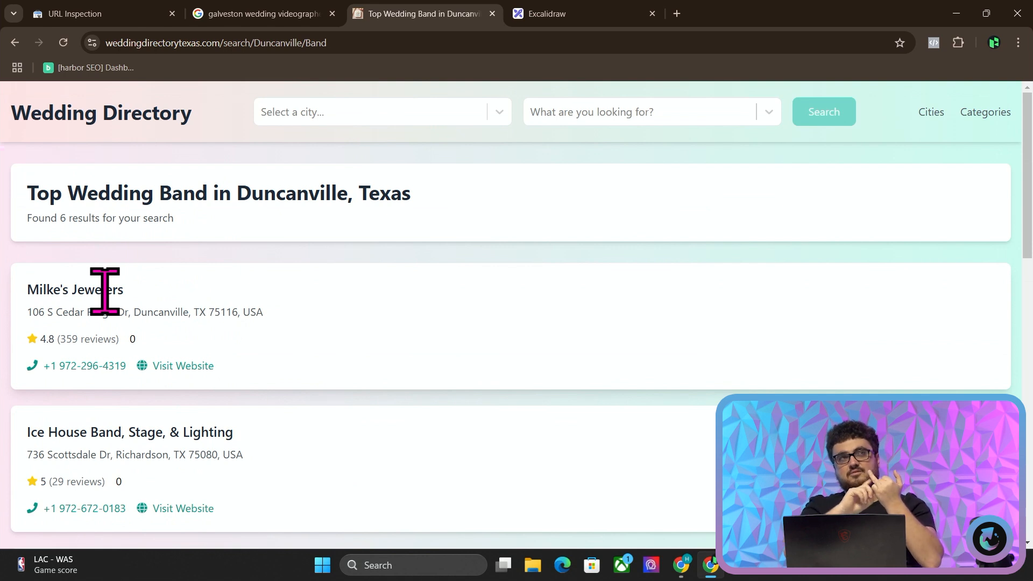
mouse_move(277, 247)
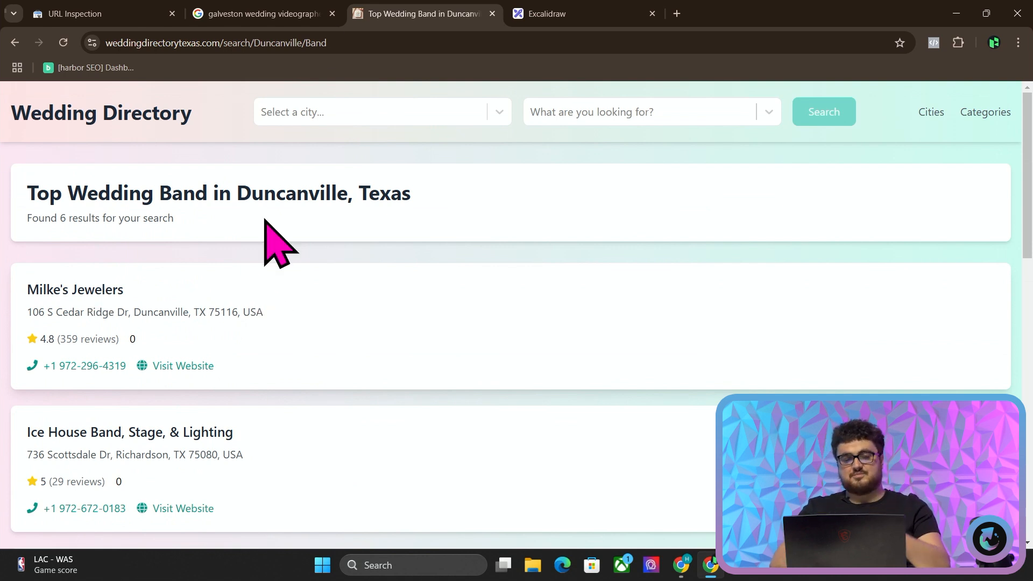
scroll(down, 3)
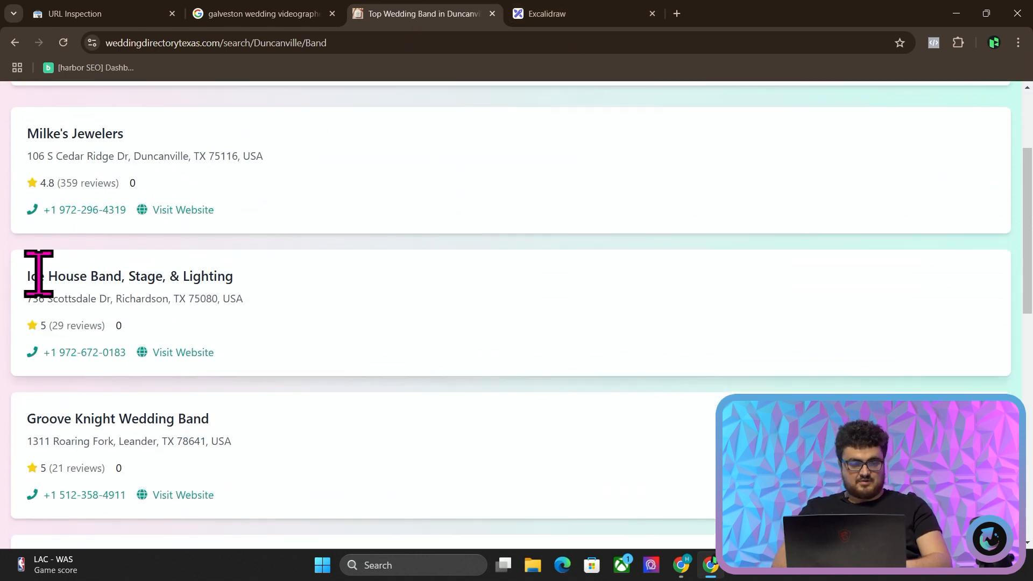
scroll(down, 3)
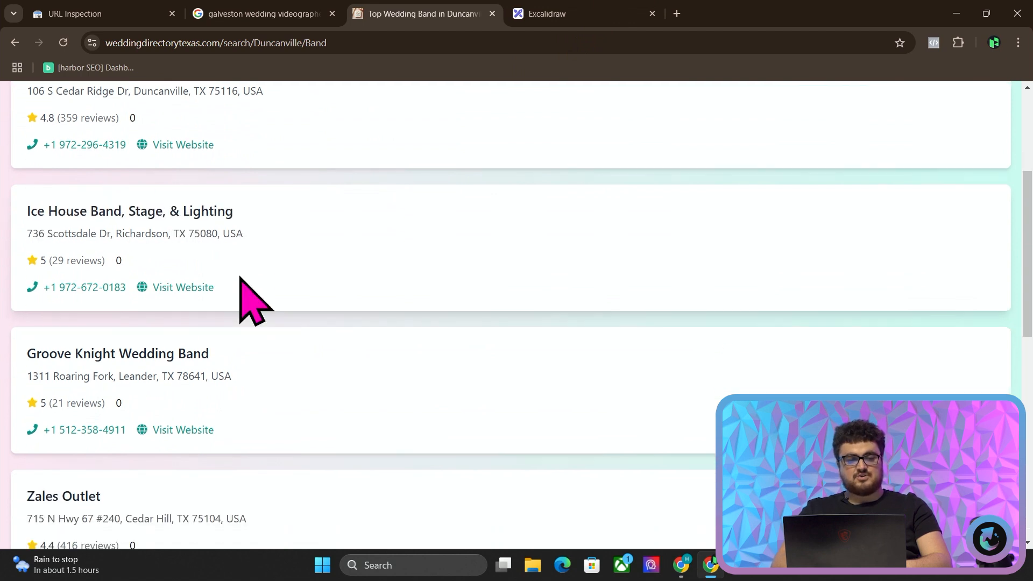
scroll(down, 3)
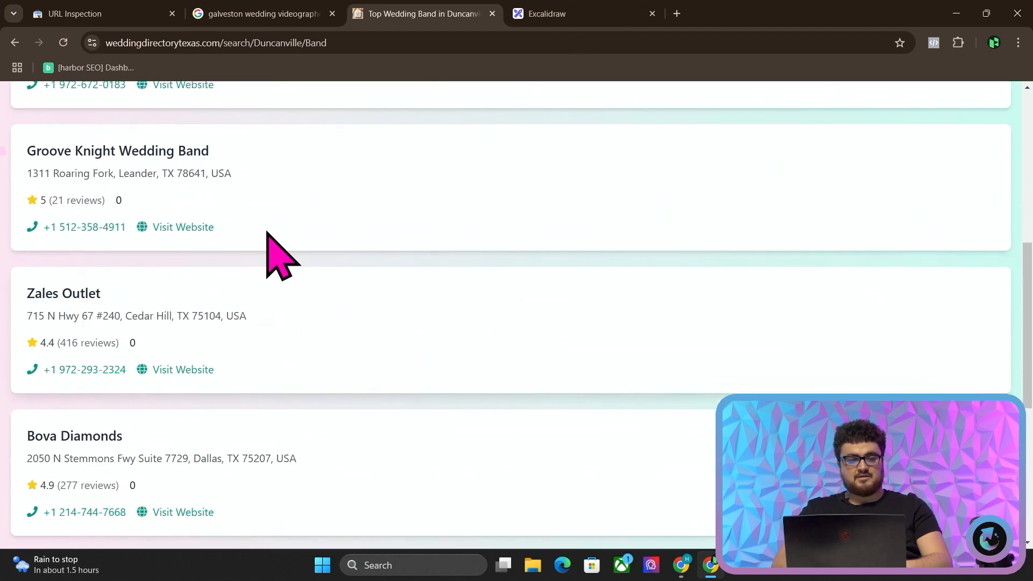
click(577, 13)
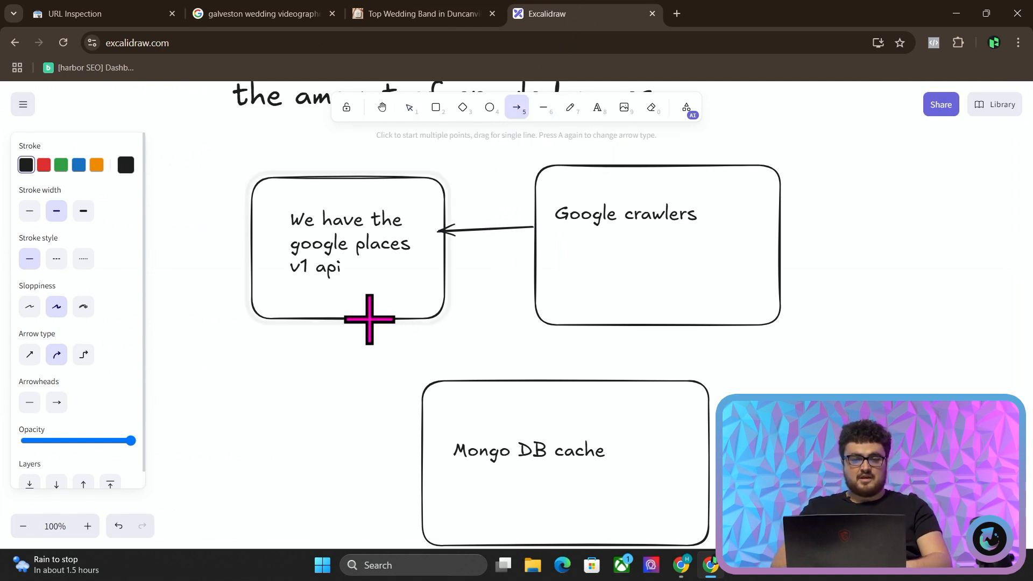
Step: Draw arrows from the places API box and the Google crawlers box into the Mongo DB cache box
drag(369, 319, 432, 391)
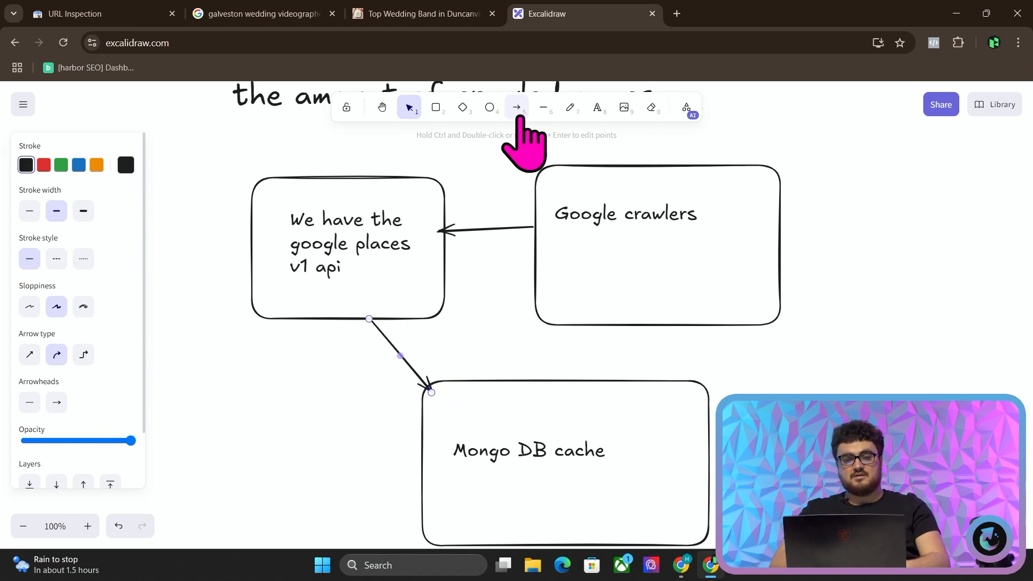
click(517, 108)
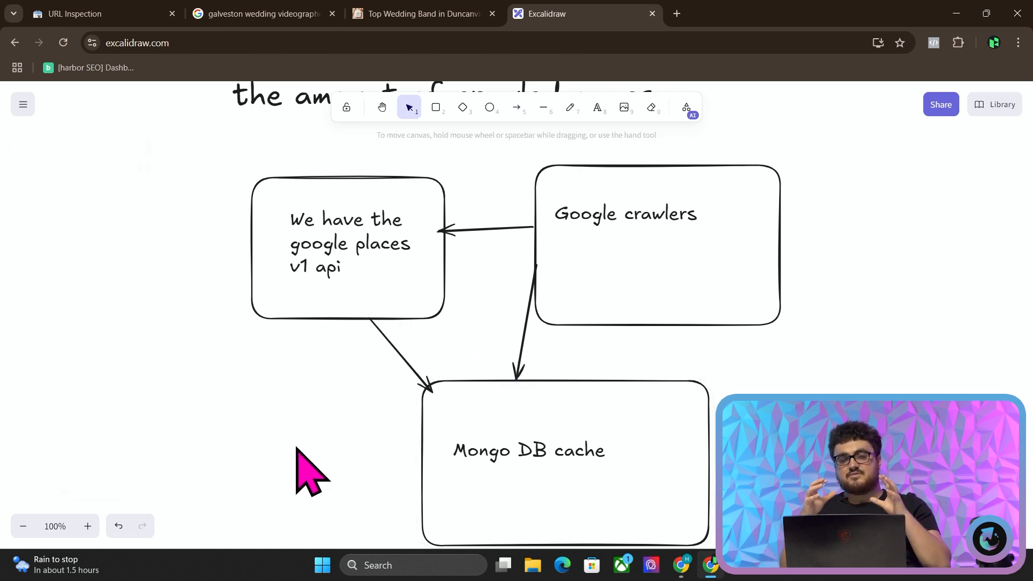
click(518, 340)
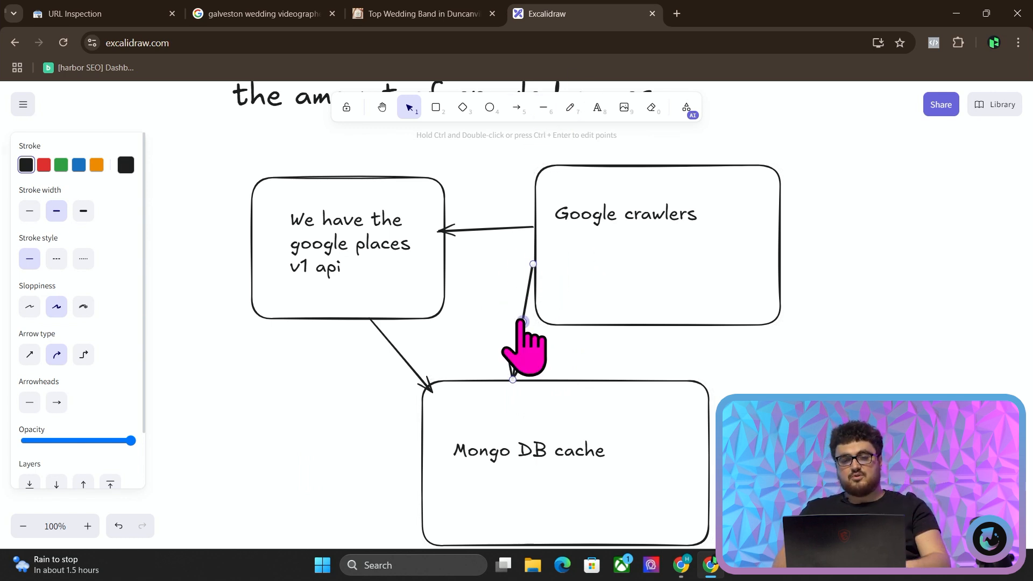
drag(524, 321, 438, 268)
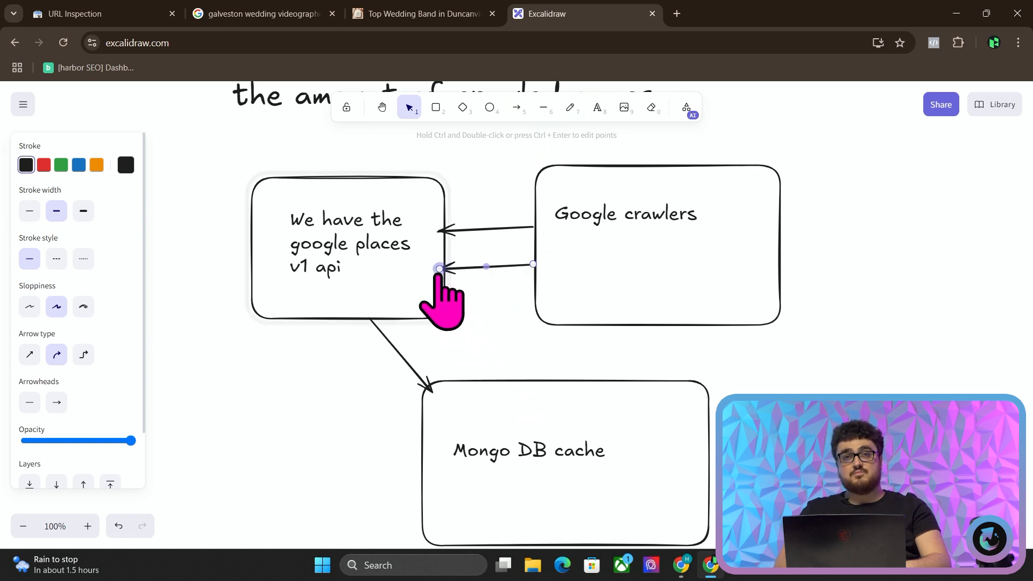
drag(438, 269, 499, 378)
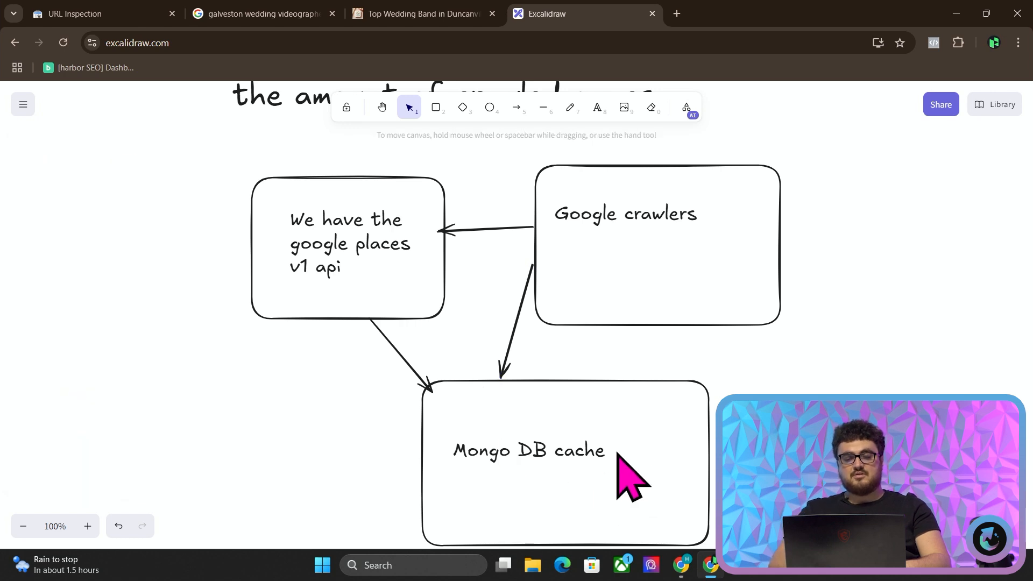
Step: Add '1 month' to the Mongo DB cache box label
double_click(530, 450)
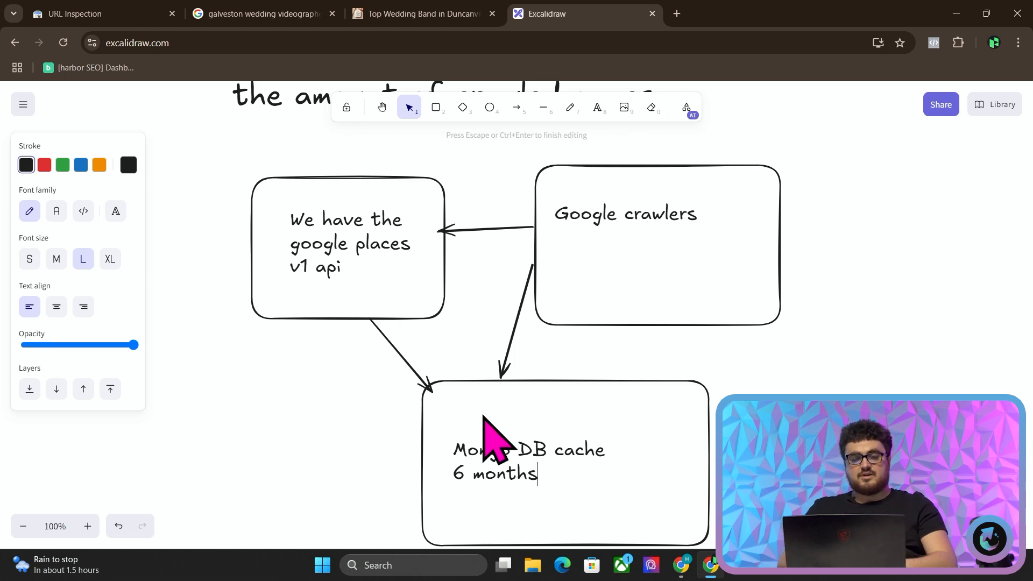
text(1 month)
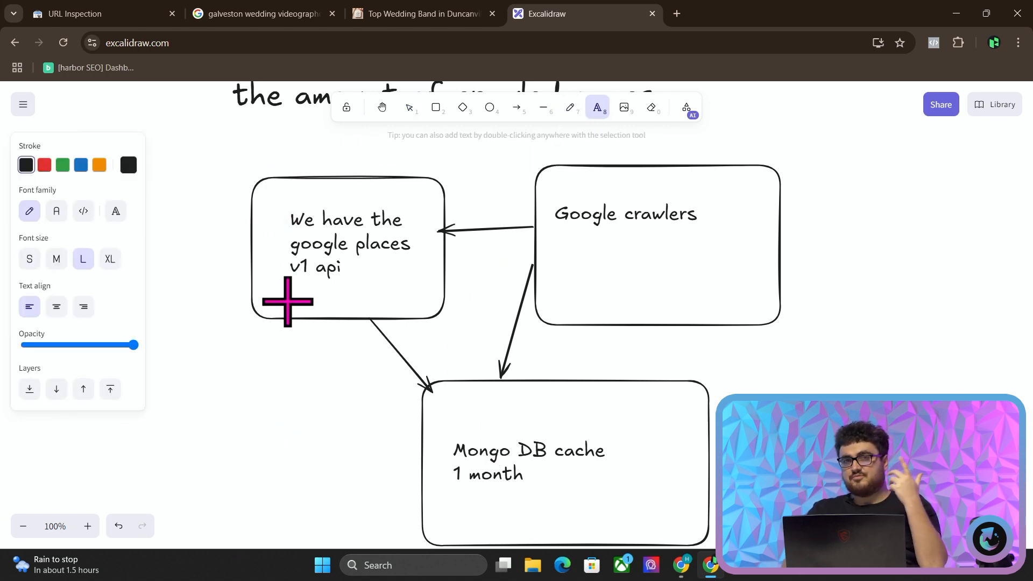
Step: Note '$200 monthly free credits from Google' beside the places API box
text($)
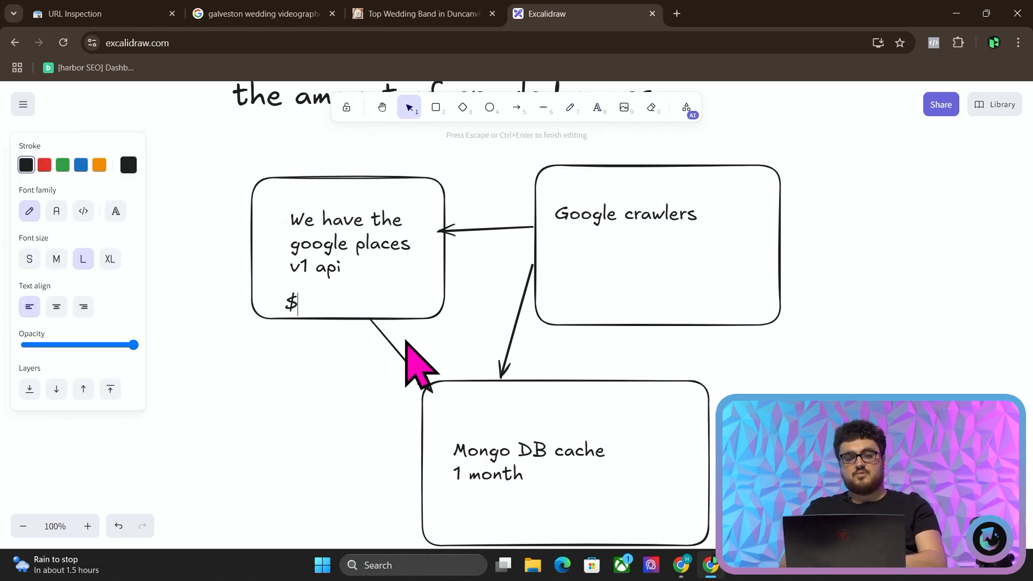
text(200 monthly)
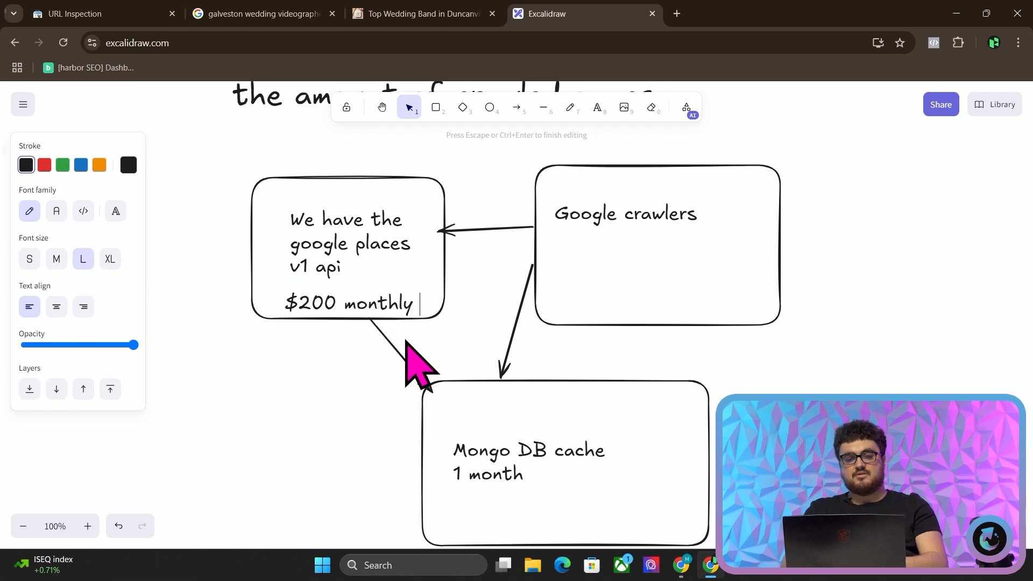
text(free credits from Google)
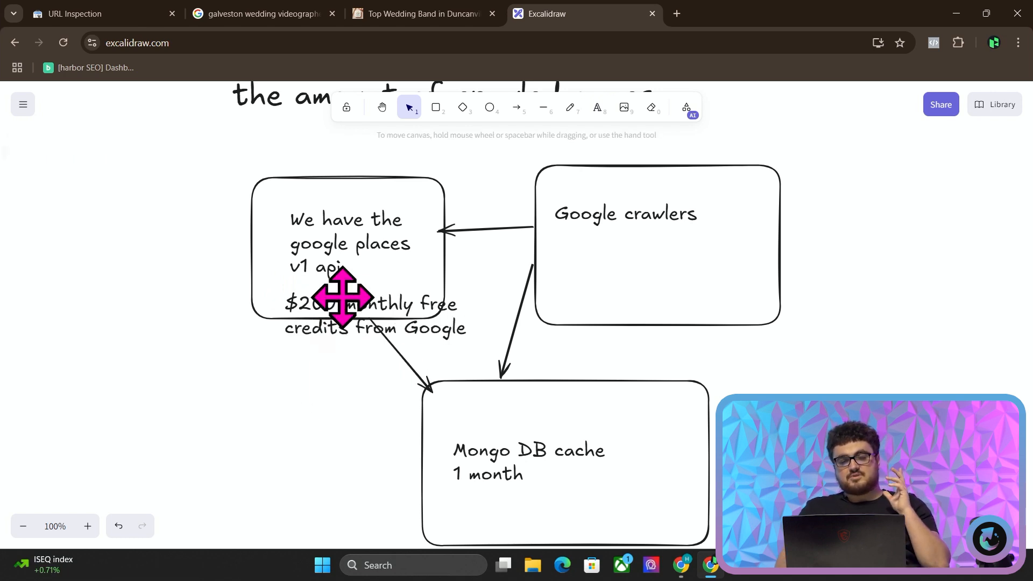
click(366, 307)
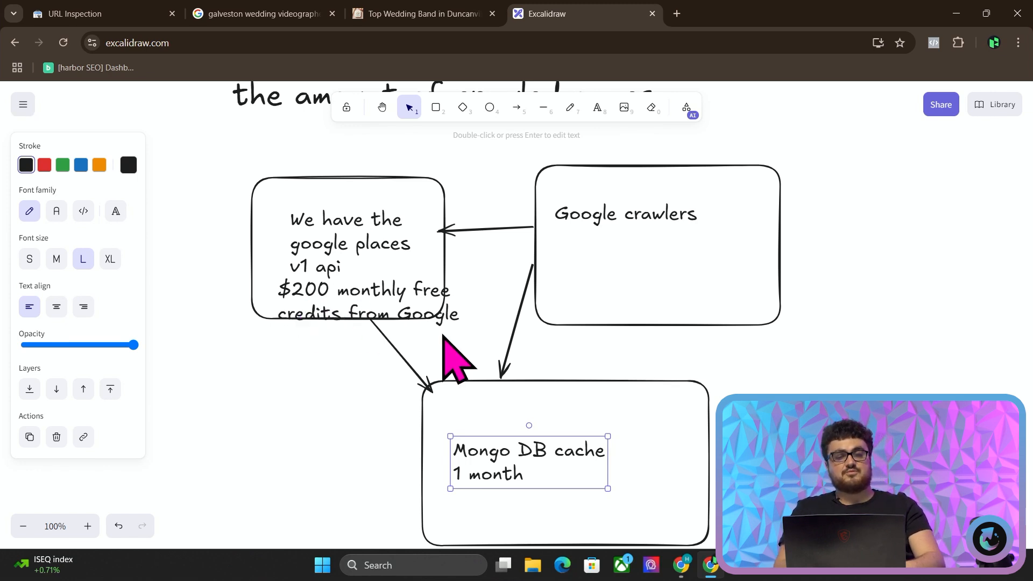
key(alt+tab)
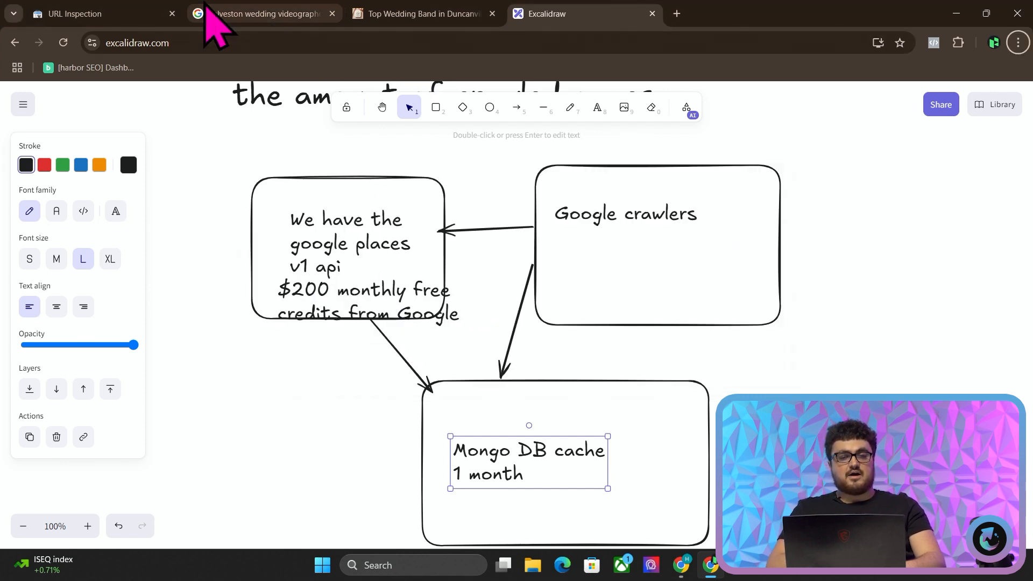
Step: Return to Search Console URL Inspection and bring up the submitted Sitemaps report
click(86, 13)
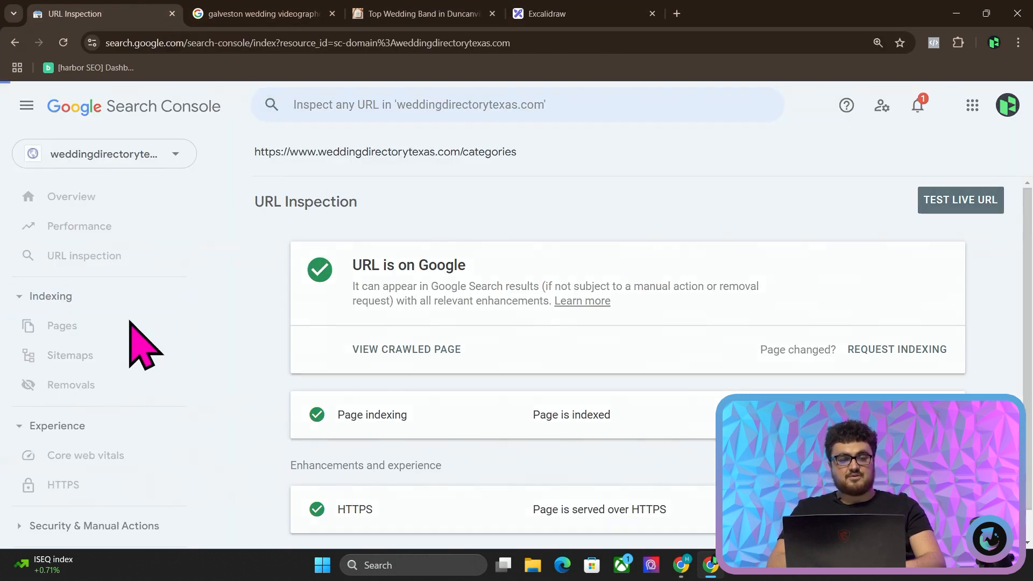
click(69, 355)
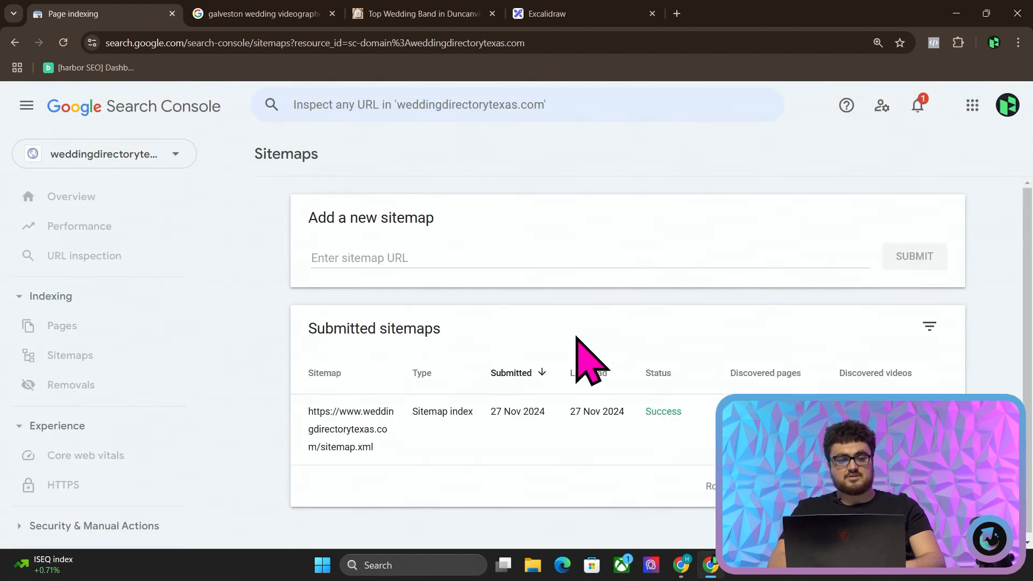
click(351, 411)
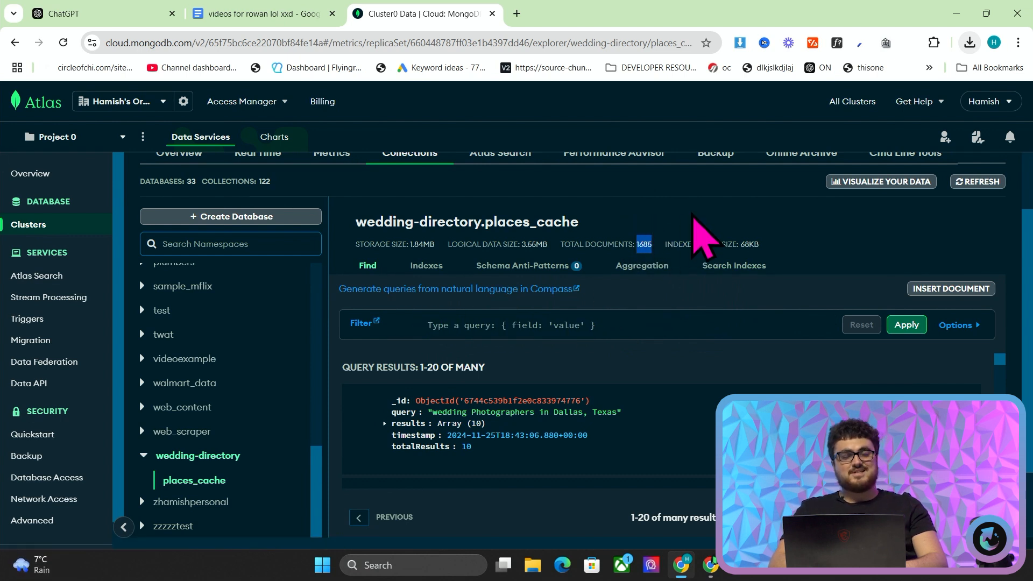
mouse_move(698, 382)
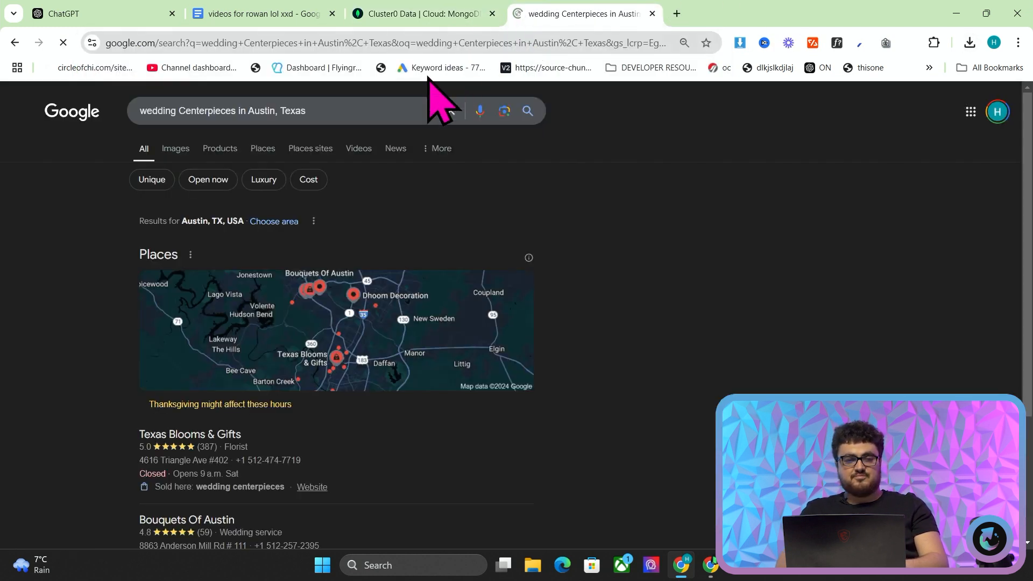
Step: Scroll the Austin wedding centerpieces results down to the Places block of florists
scroll(down, 3)
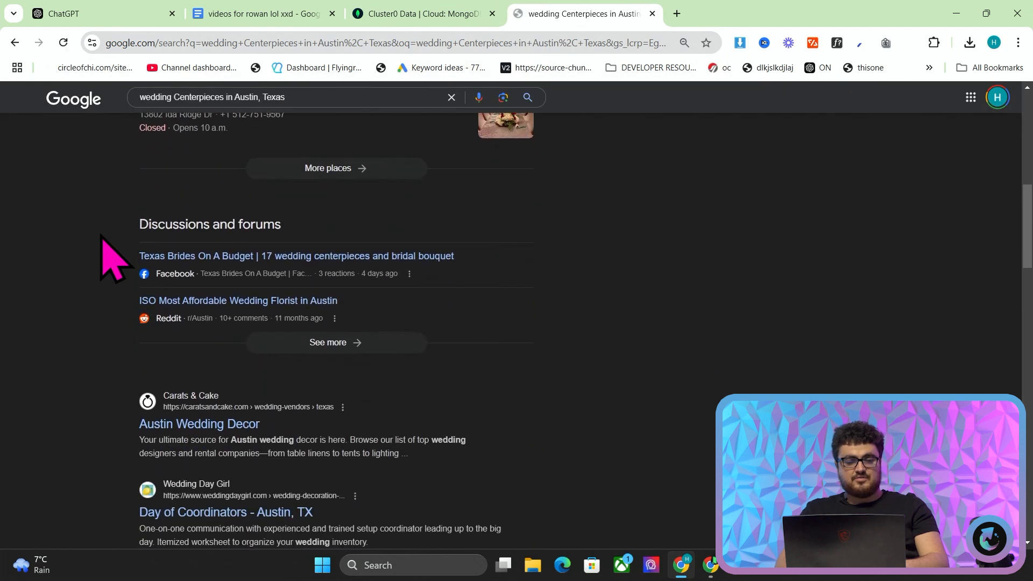
scroll(down, 3)
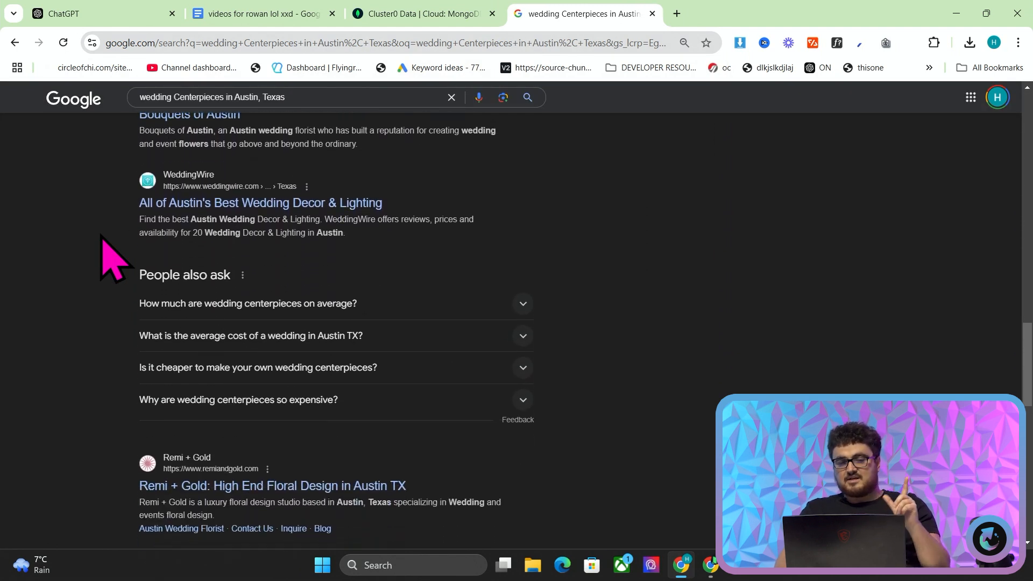
scroll(down, 3)
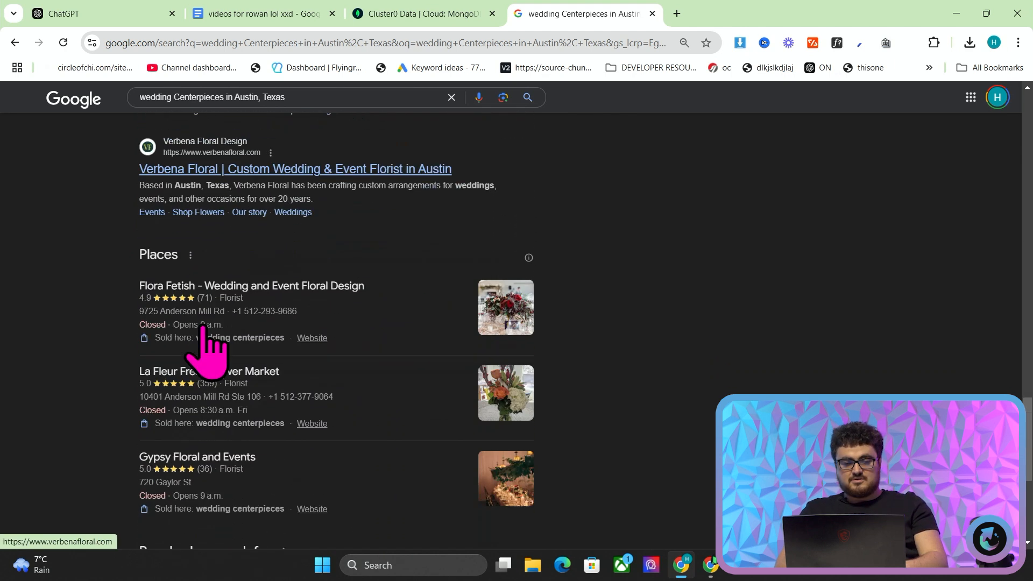
Step: Restrict the centerpieces search to site:weddingdirectorytexas.com, review the results, then return to Atlas
text(sit)
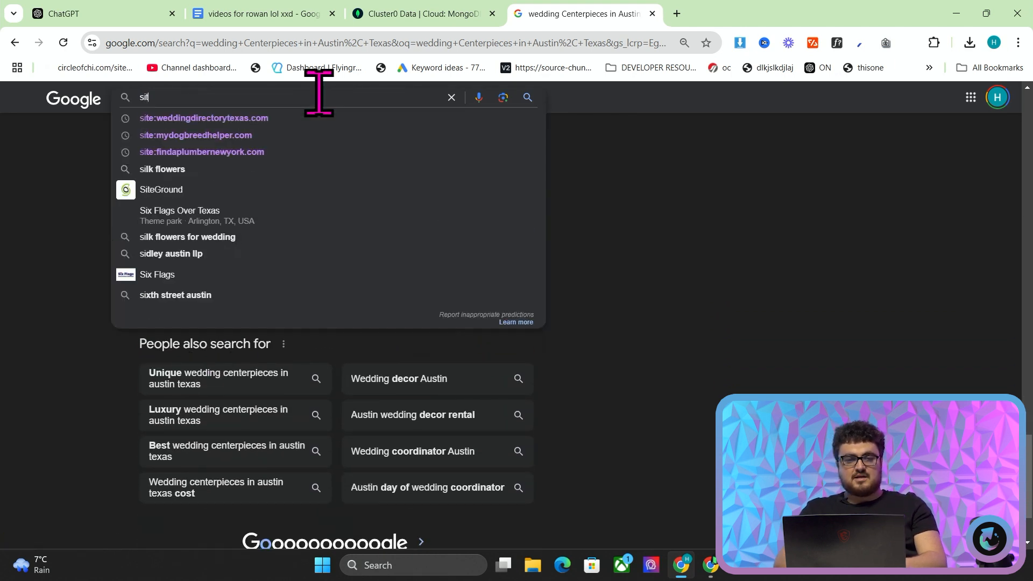
click(204, 119)
text(austin)
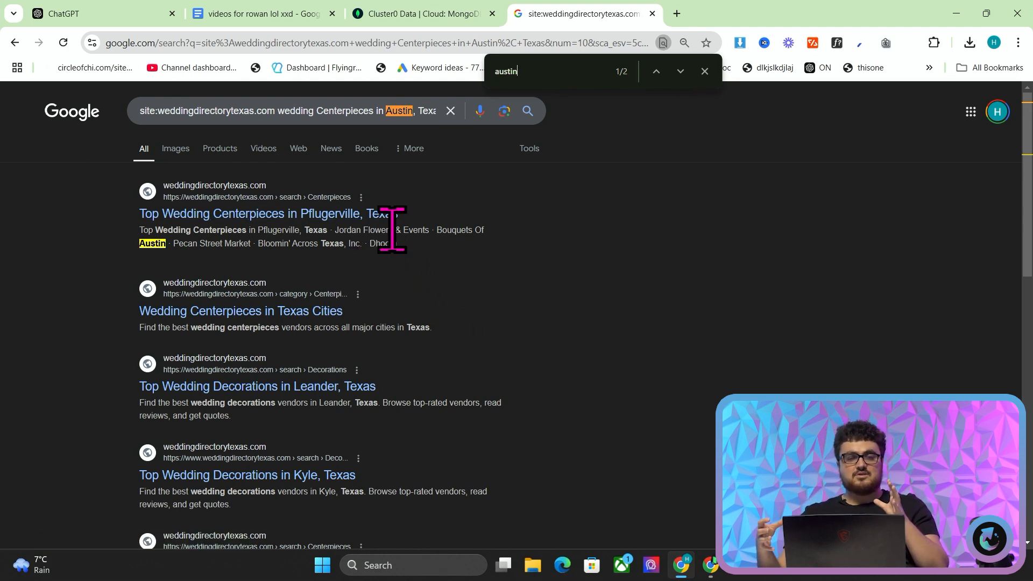
scroll(down, 3)
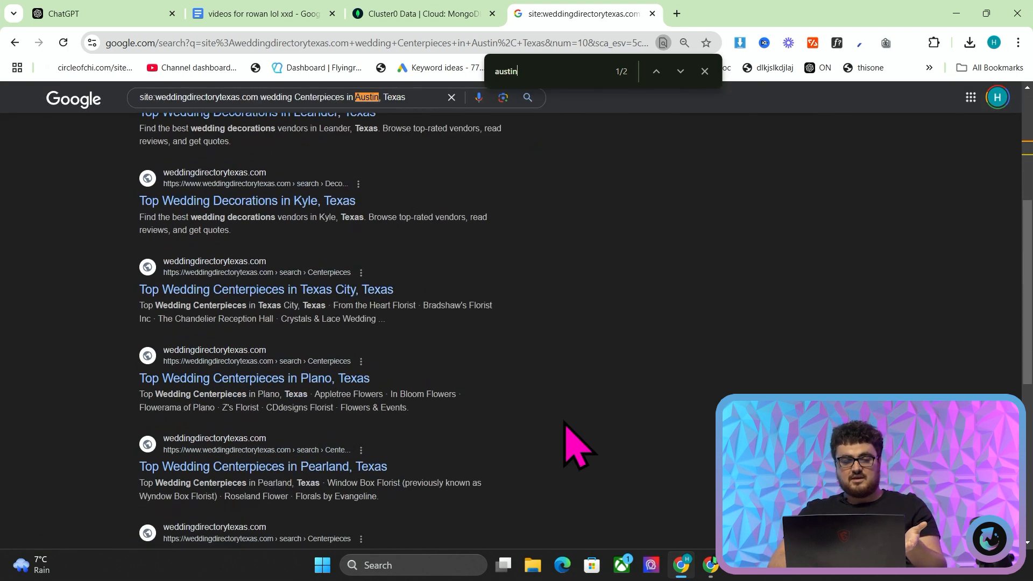
scroll(down, 3)
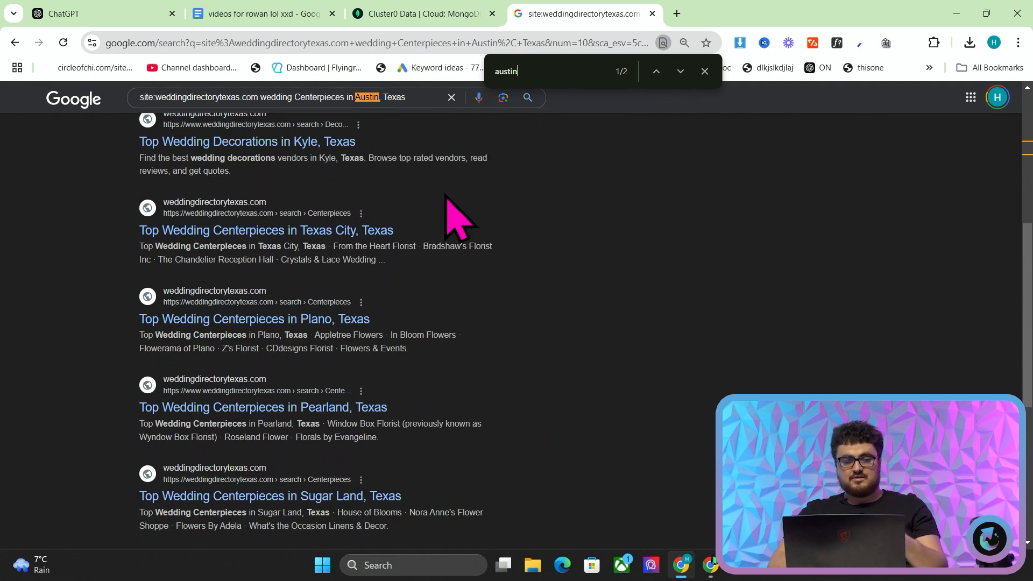
click(422, 13)
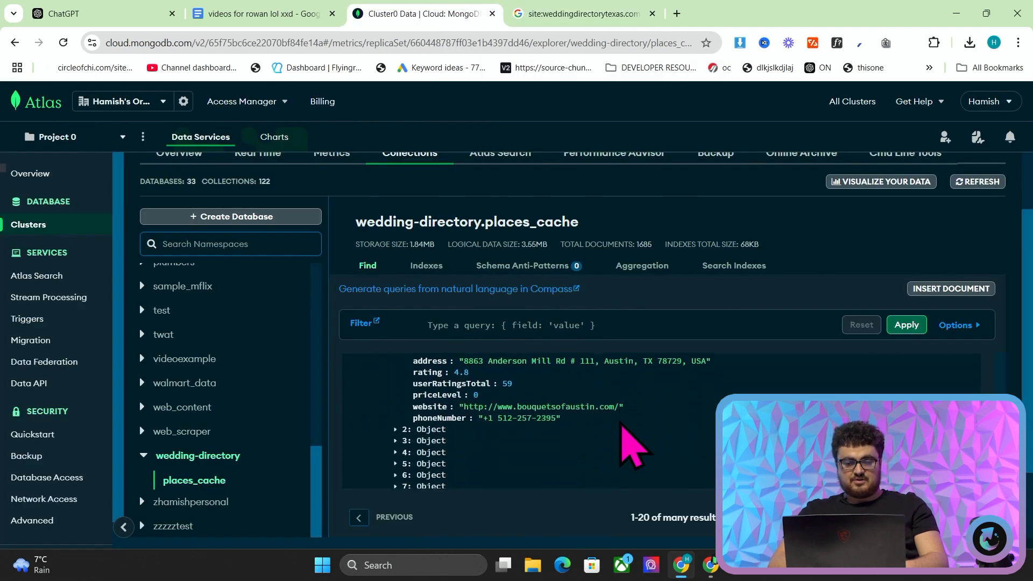
Step: Check the cached El Paso bakeries and Austin catering queries against Google site results
click(547, 325)
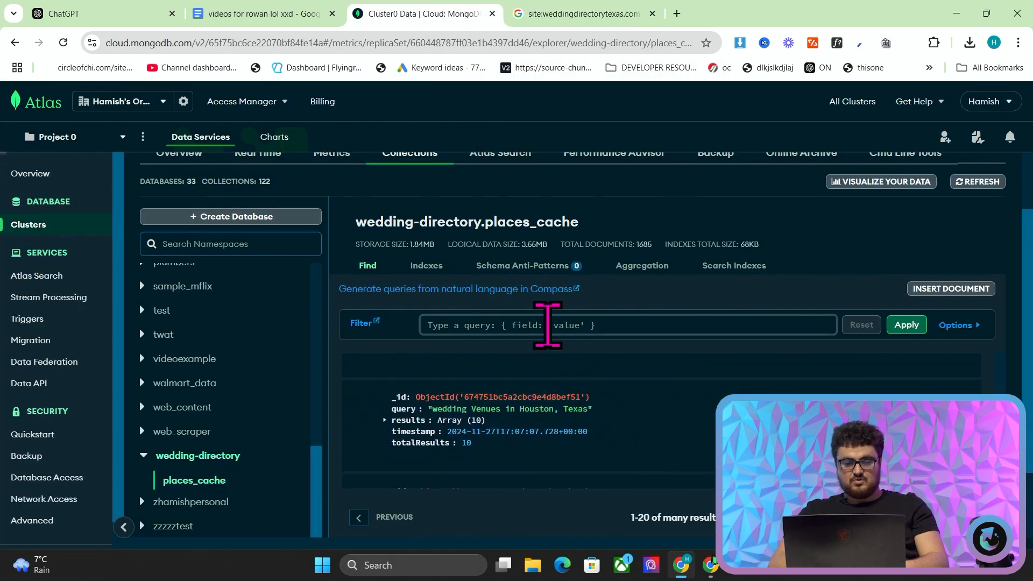
scroll(down, 3)
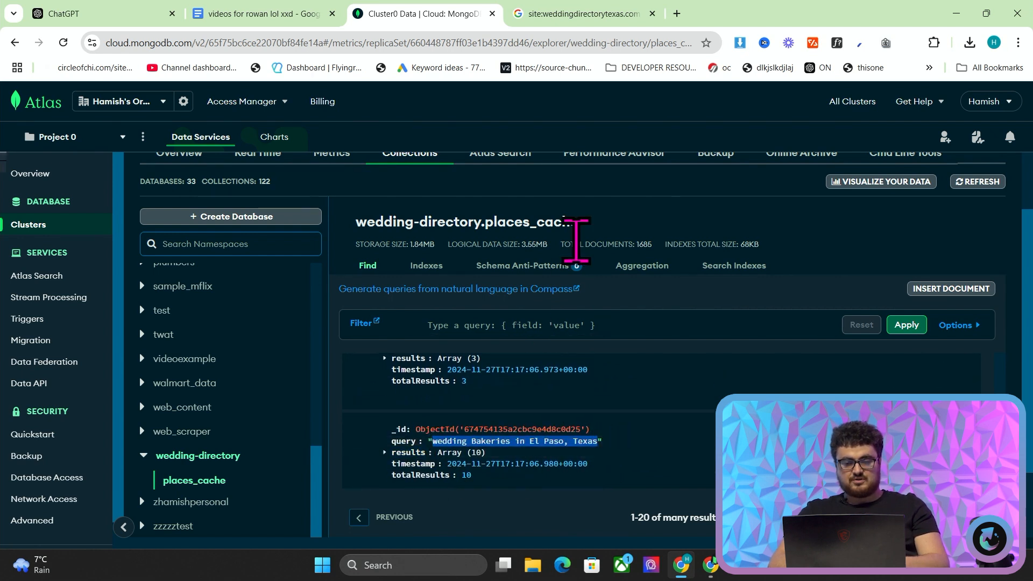
click(583, 13)
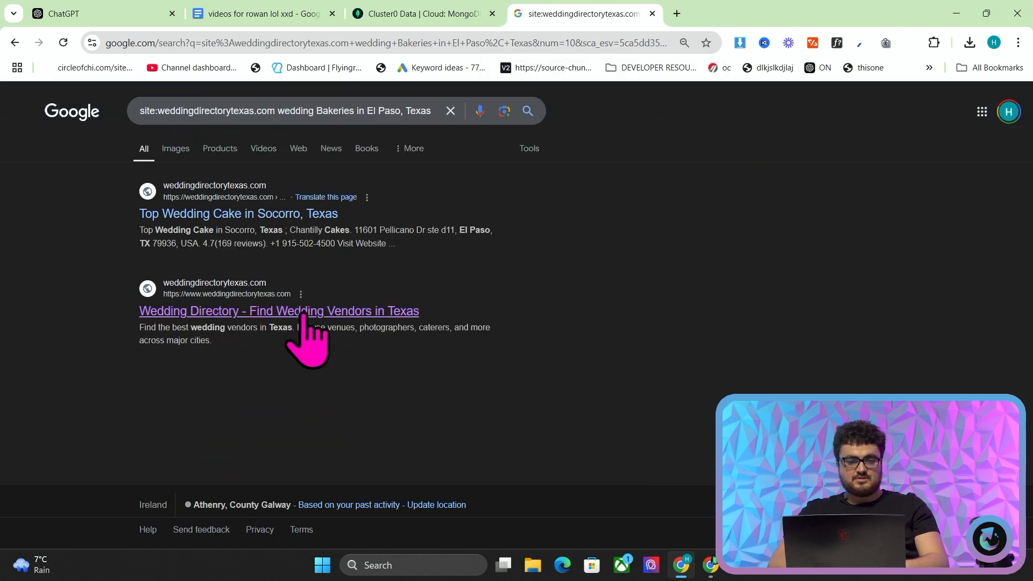
click(422, 13)
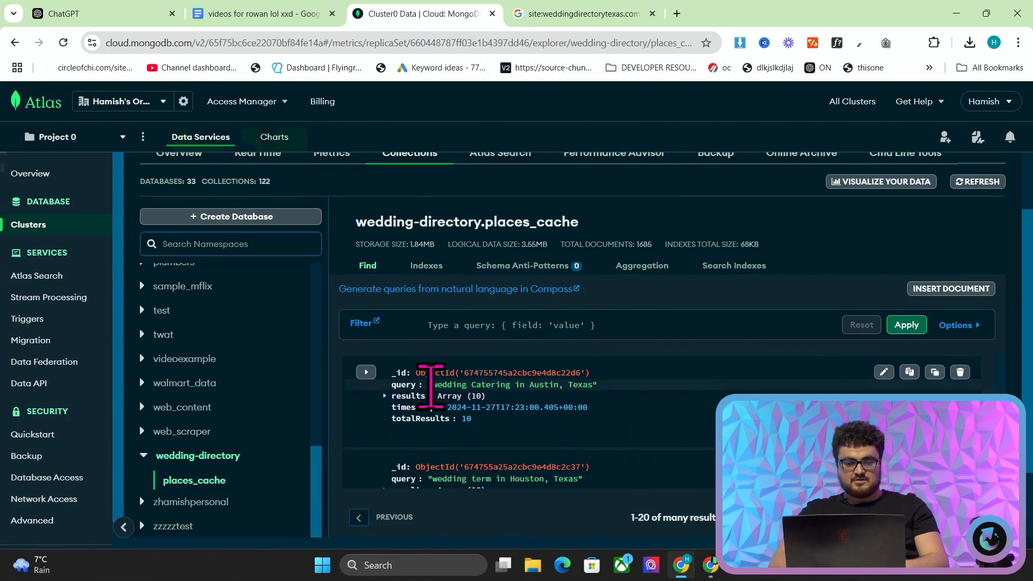
click(580, 12)
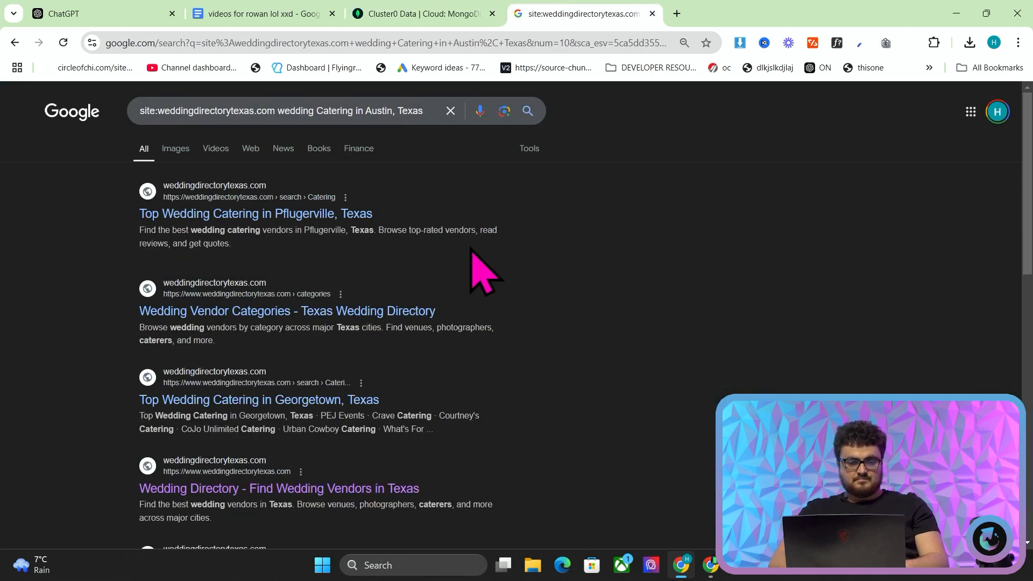
scroll(down, 3)
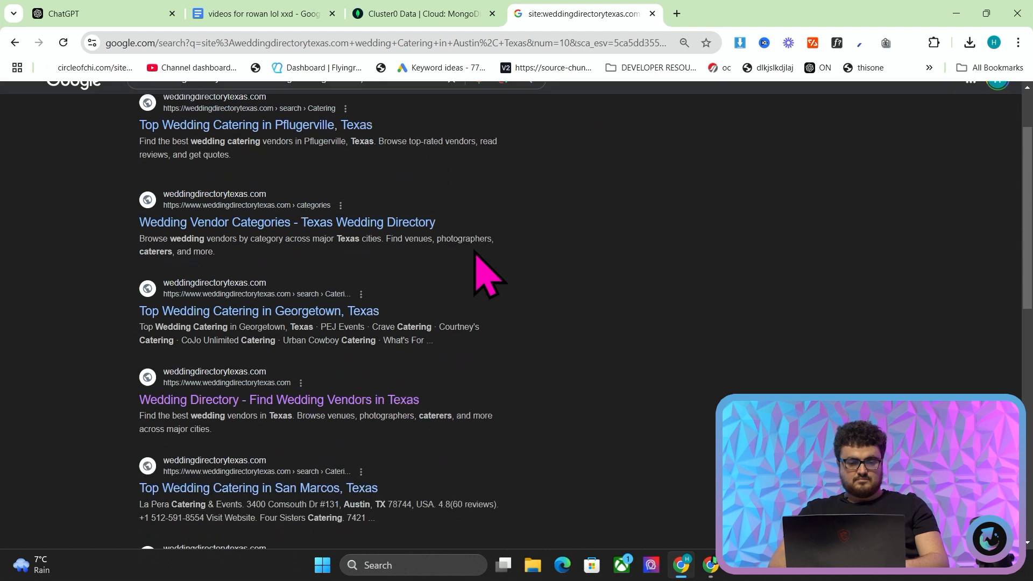
scroll(down, 3)
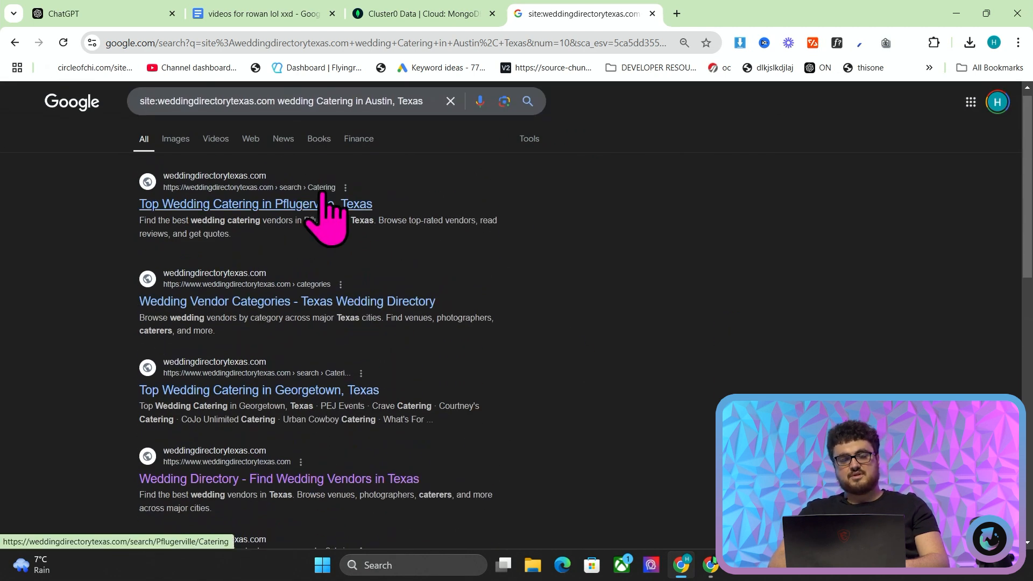
click(426, 13)
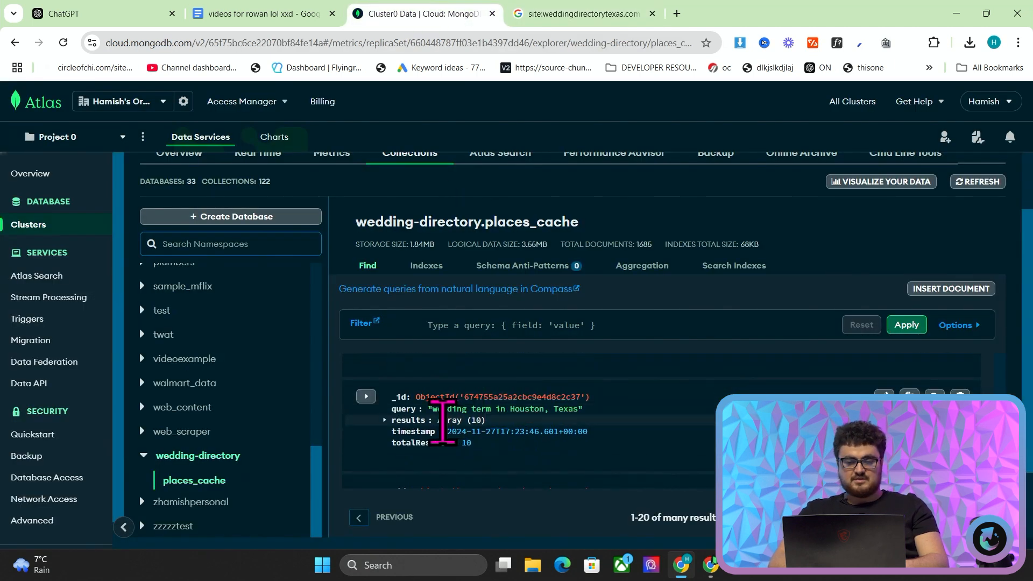
Step: Search Google for the cached Weatherford bridal shower query and open the directory's result page
scroll(down, 3)
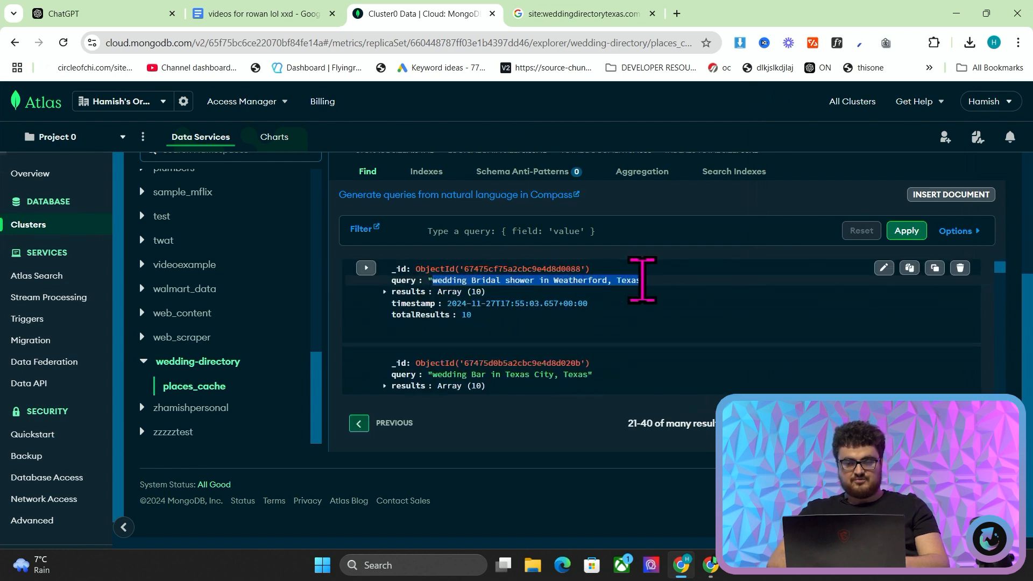
click(582, 13)
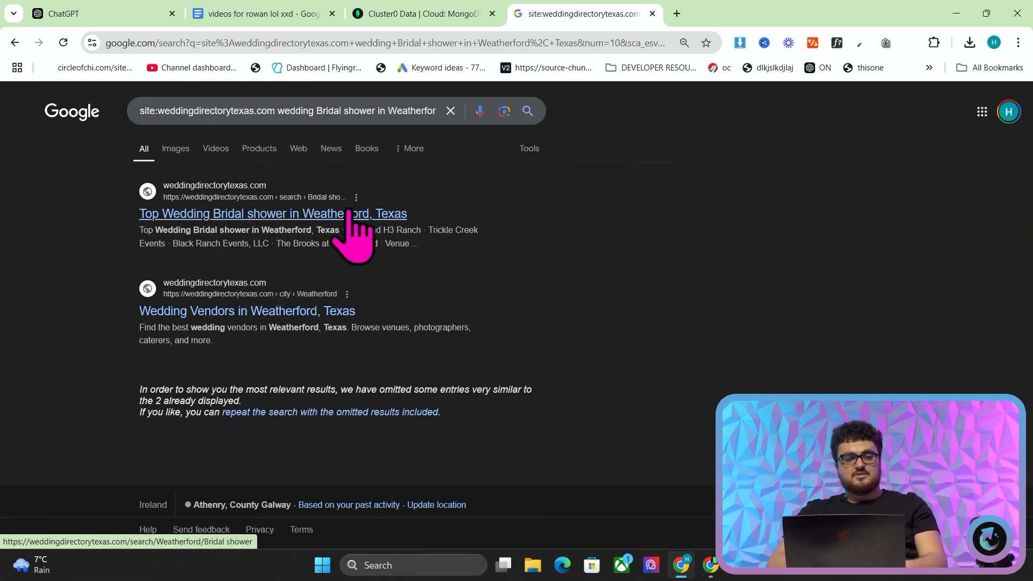
click(272, 213)
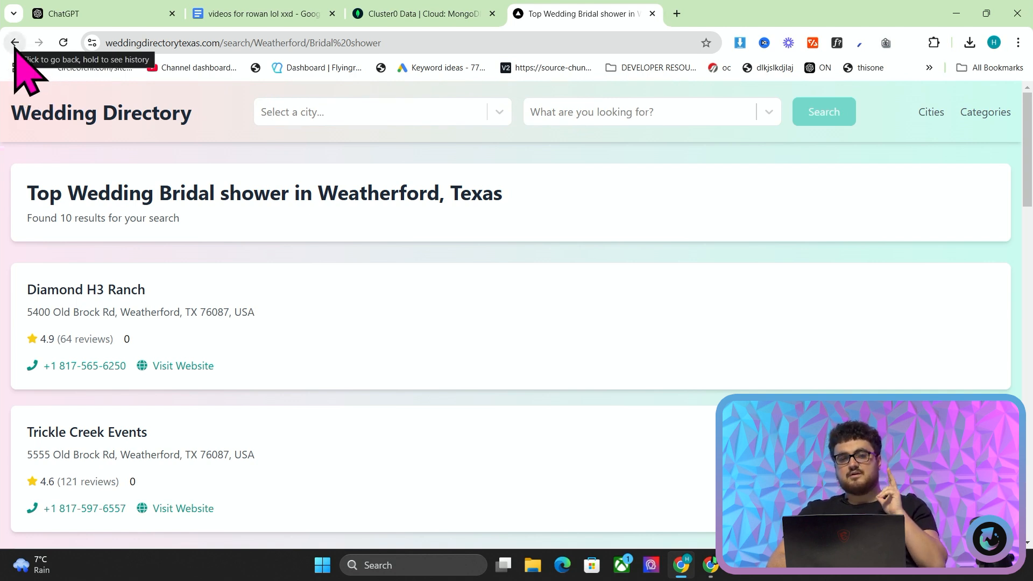
click(14, 42)
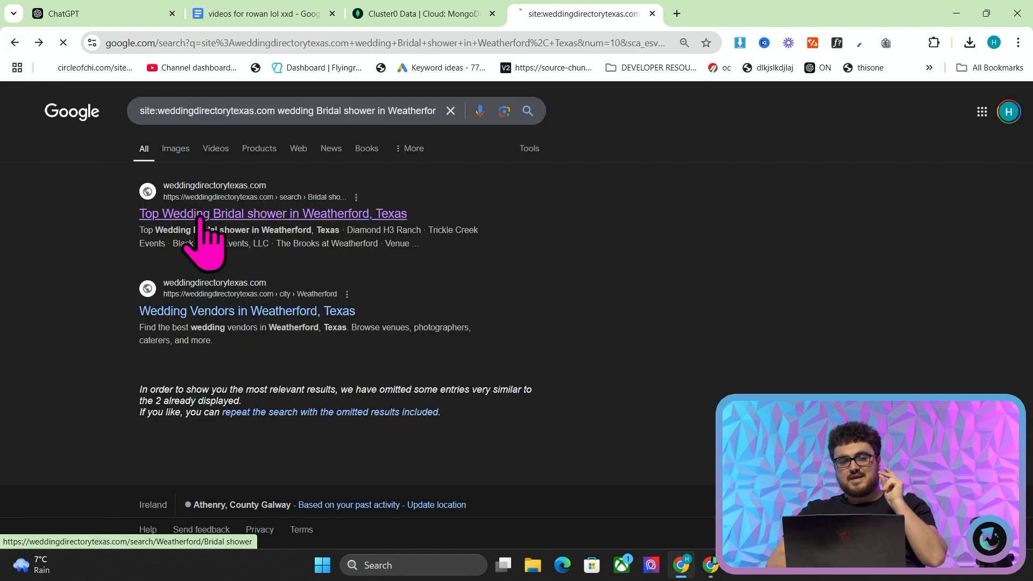
click(272, 213)
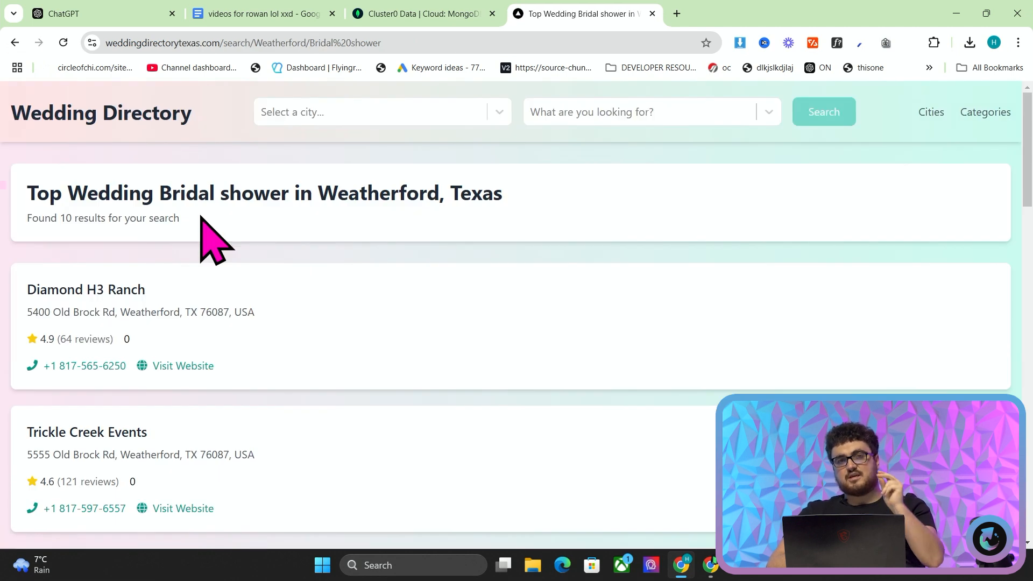
mouse_move(251, 118)
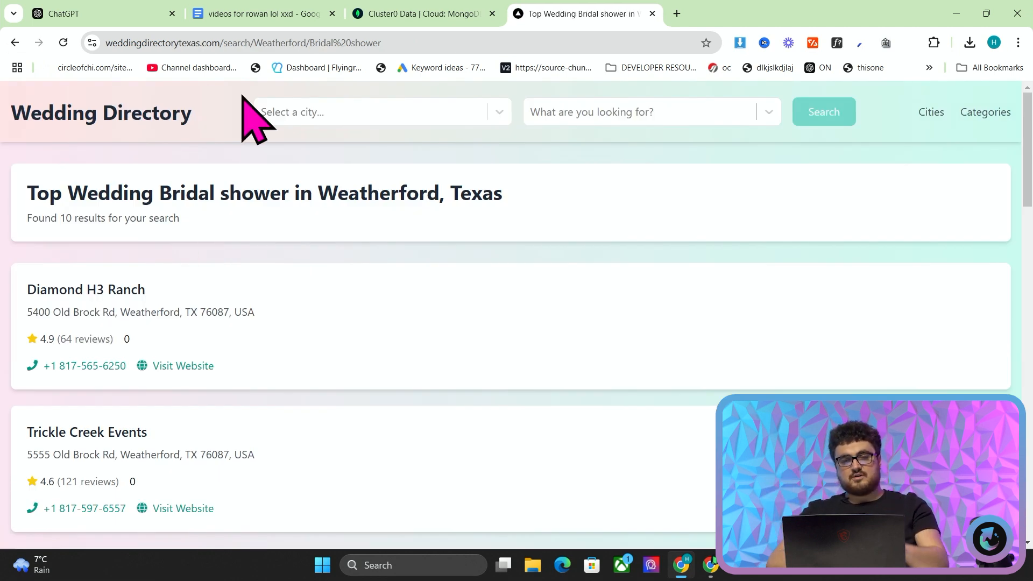
click(583, 13)
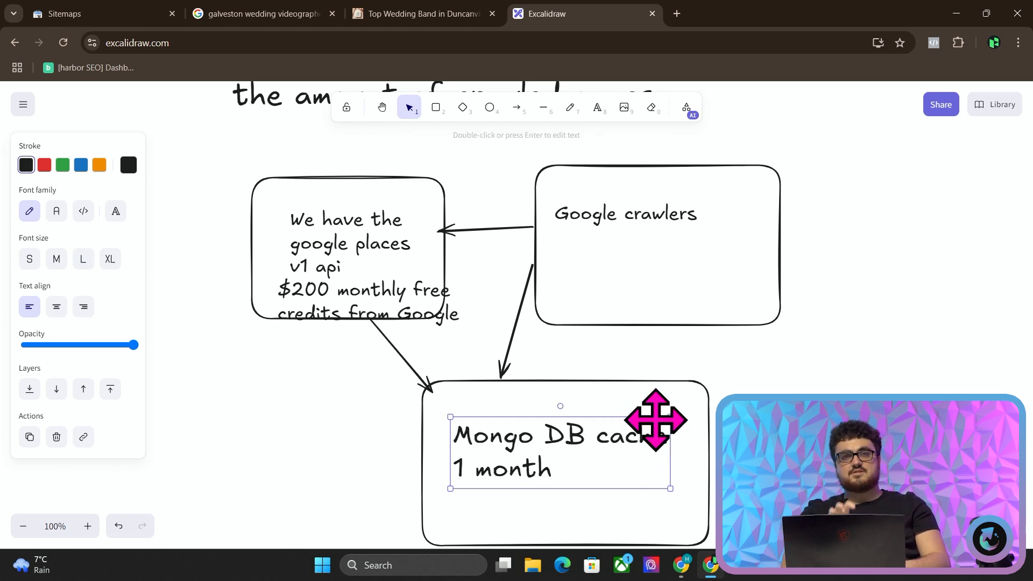
Step: Drag the $200 monthly free credits note out of the API box to its lower left
click(583, 13)
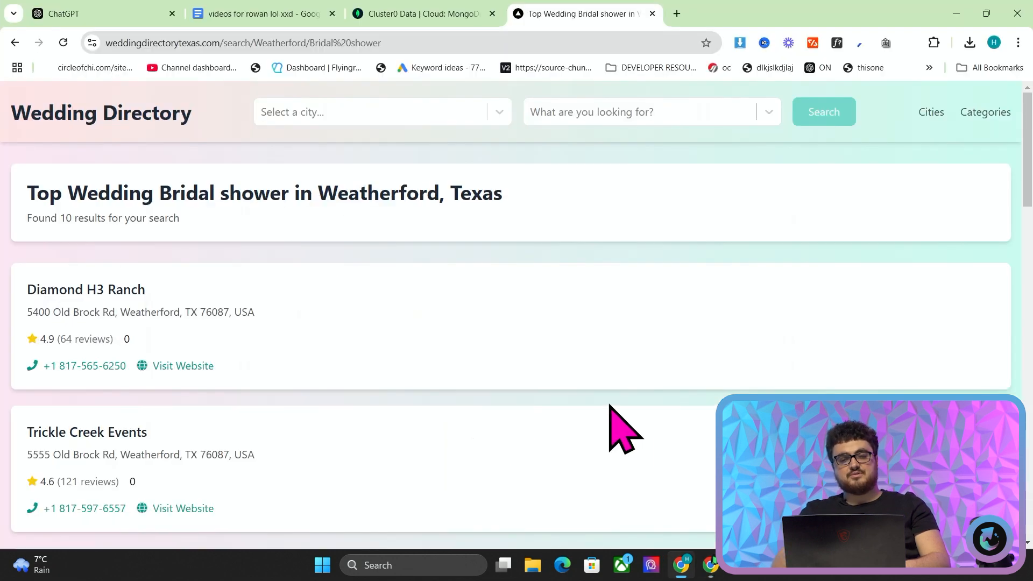
click(15, 42)
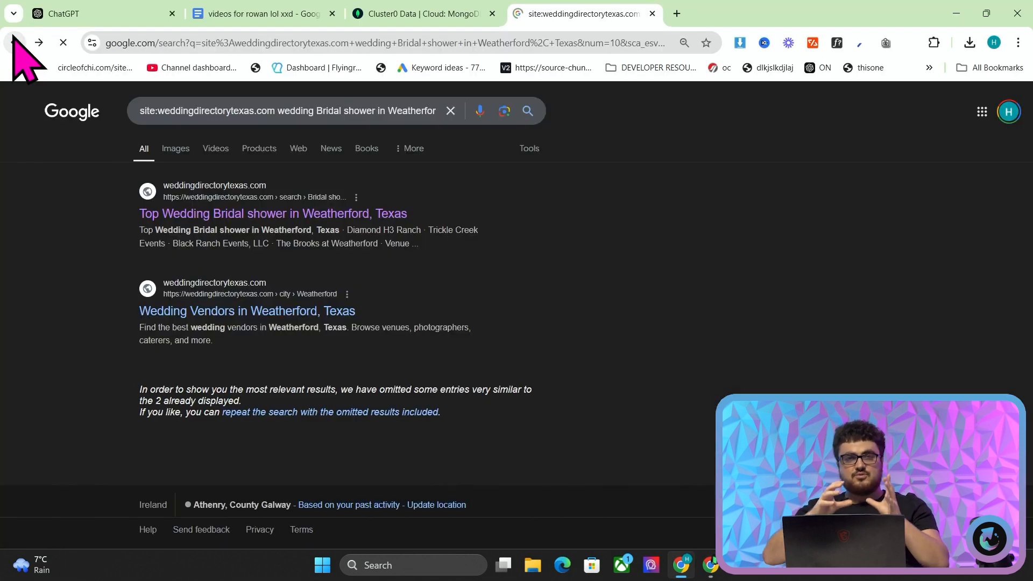
click(583, 13)
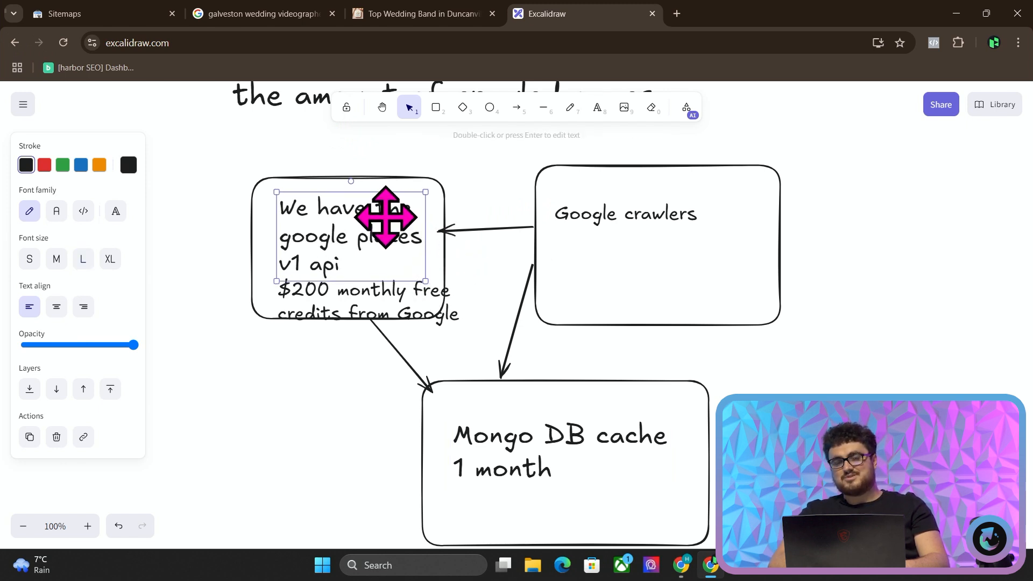
drag(363, 302, 304, 357)
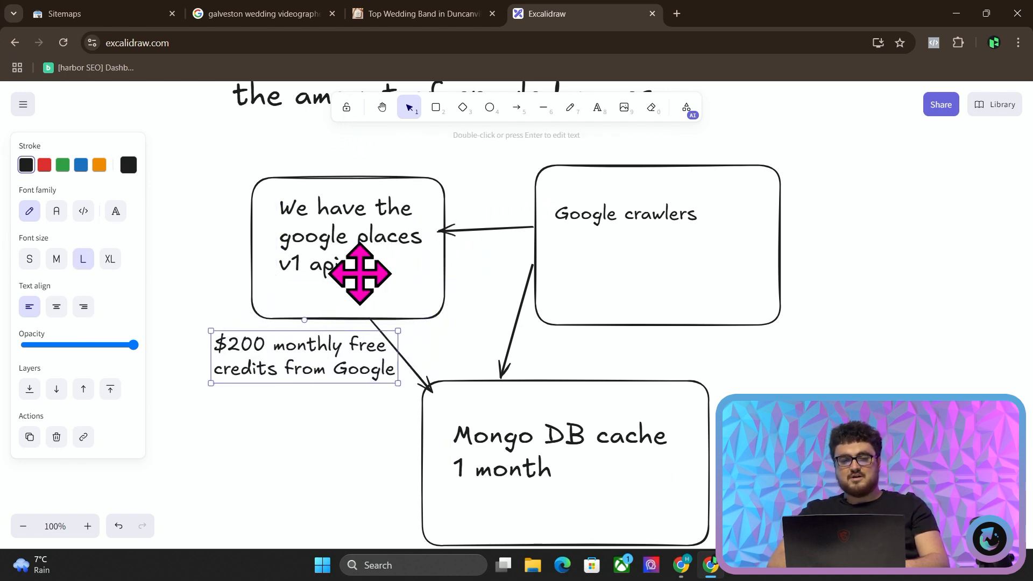
mouse_move(652, 224)
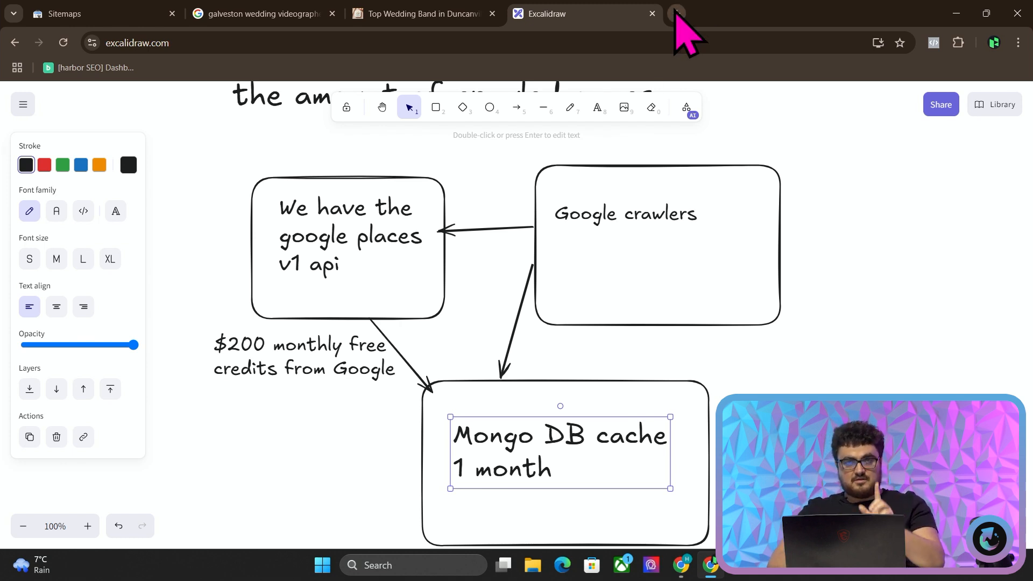
Step: Search site:findaplumbernewyork.com in a new tab to list its indexed pages, then return to the diagram
click(675, 13)
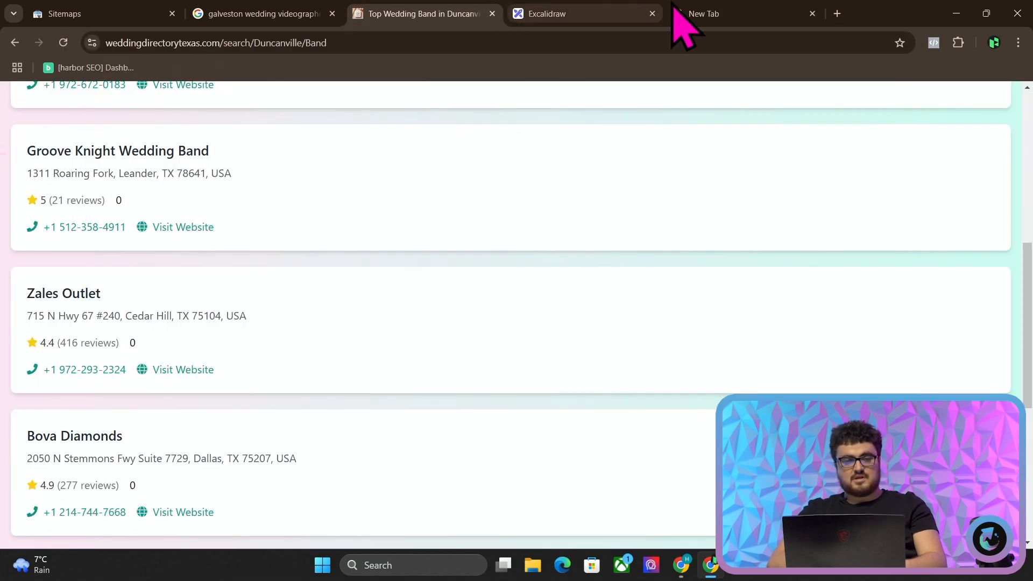
text(site:find)
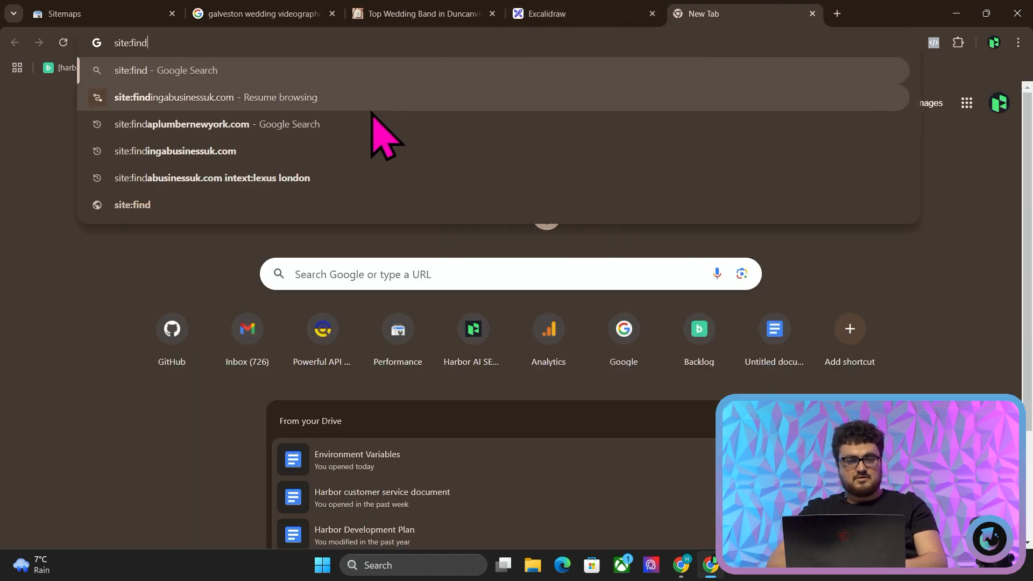
click(190, 124)
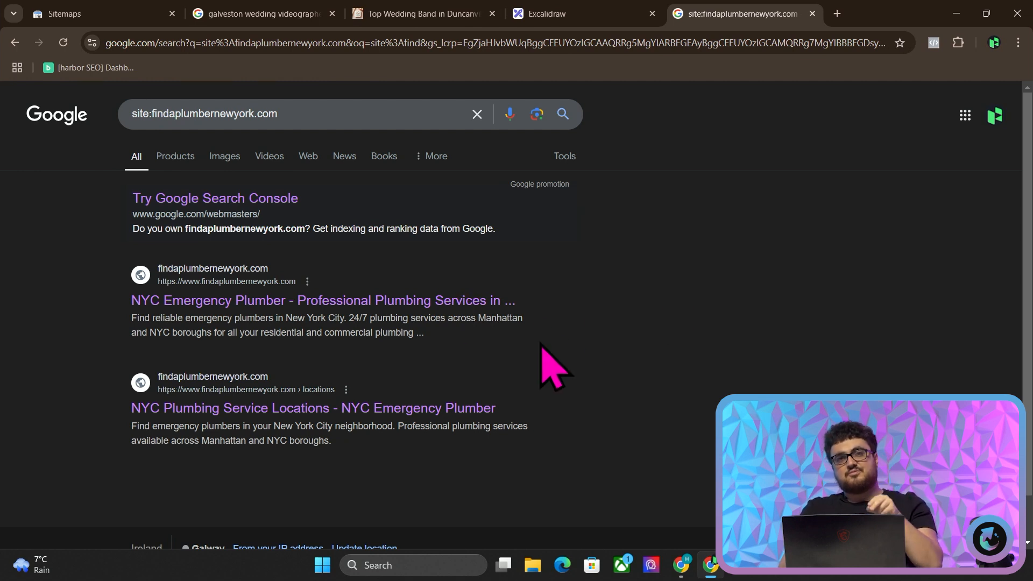
click(422, 13)
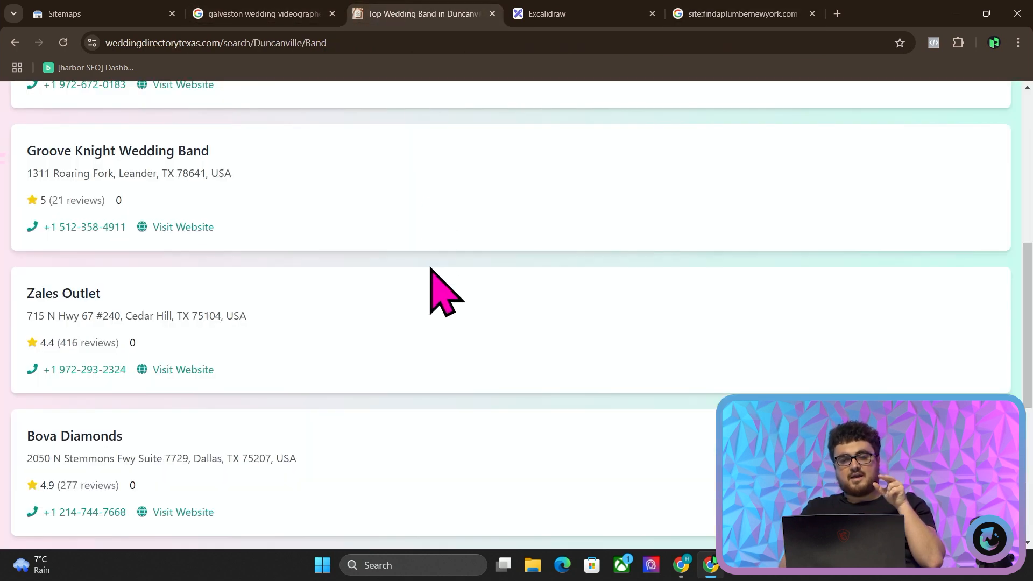
mouse_move(606, 25)
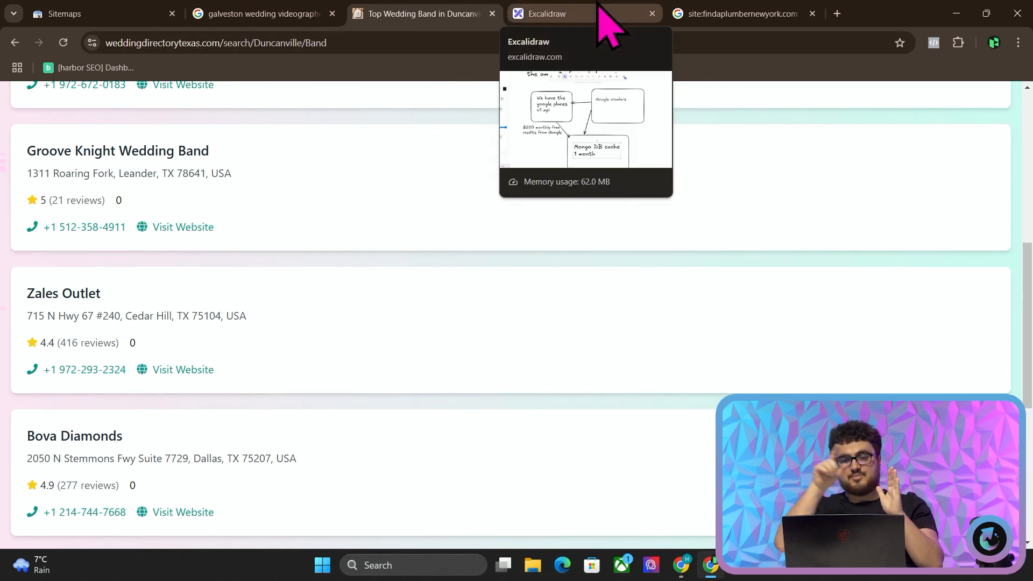
mouse_move(503, 30)
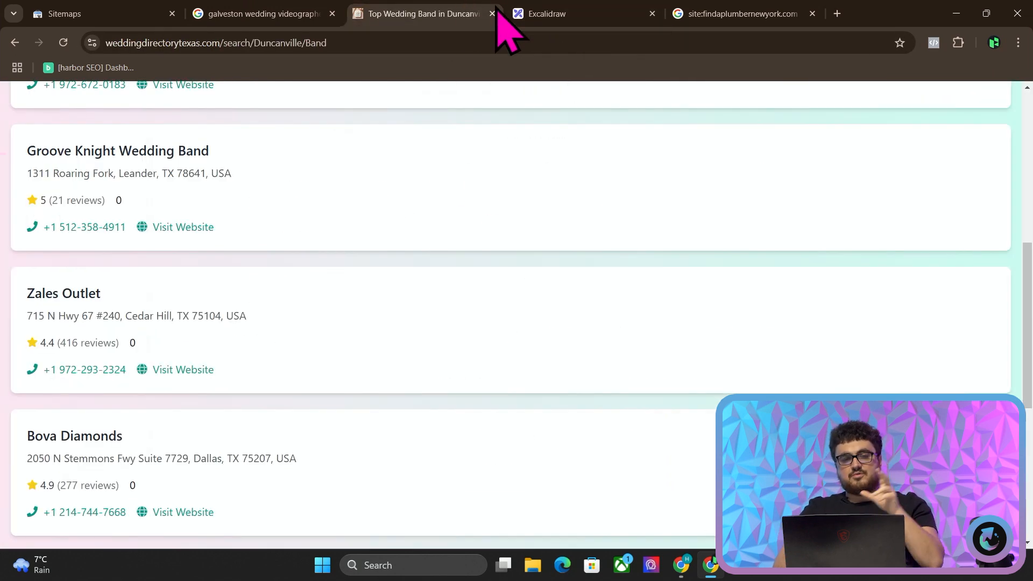
click(567, 13)
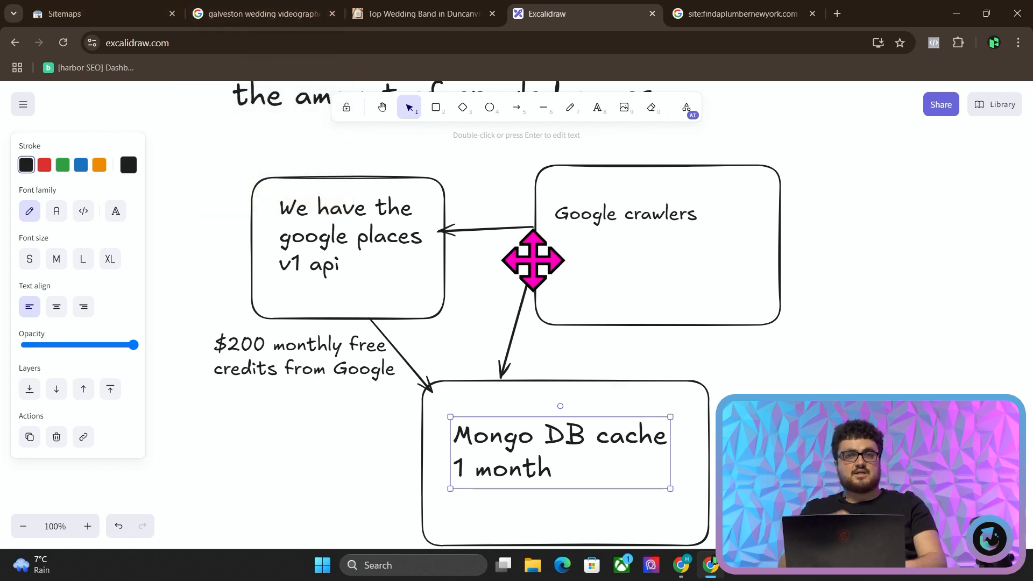
click(733, 13)
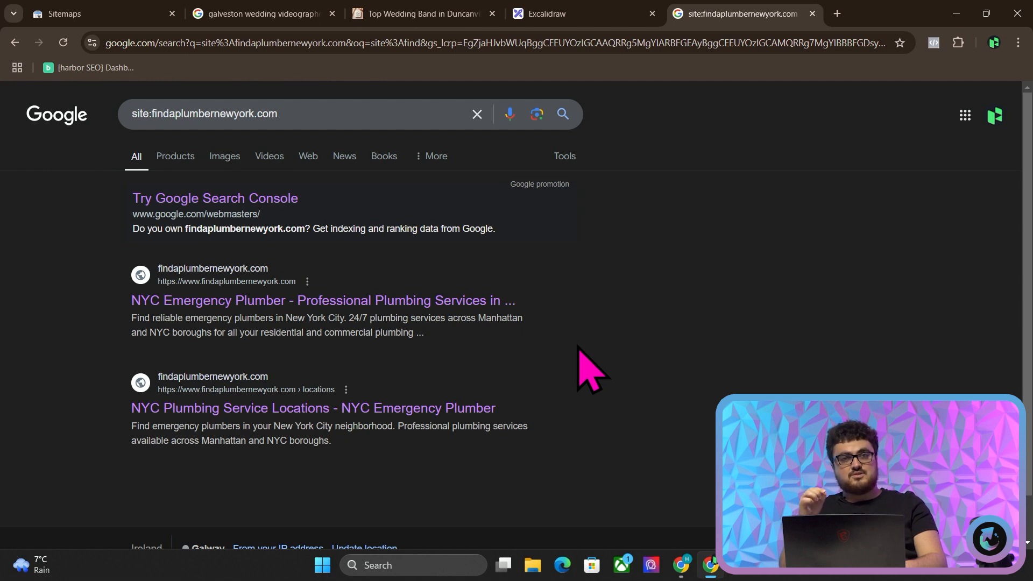
click(574, 13)
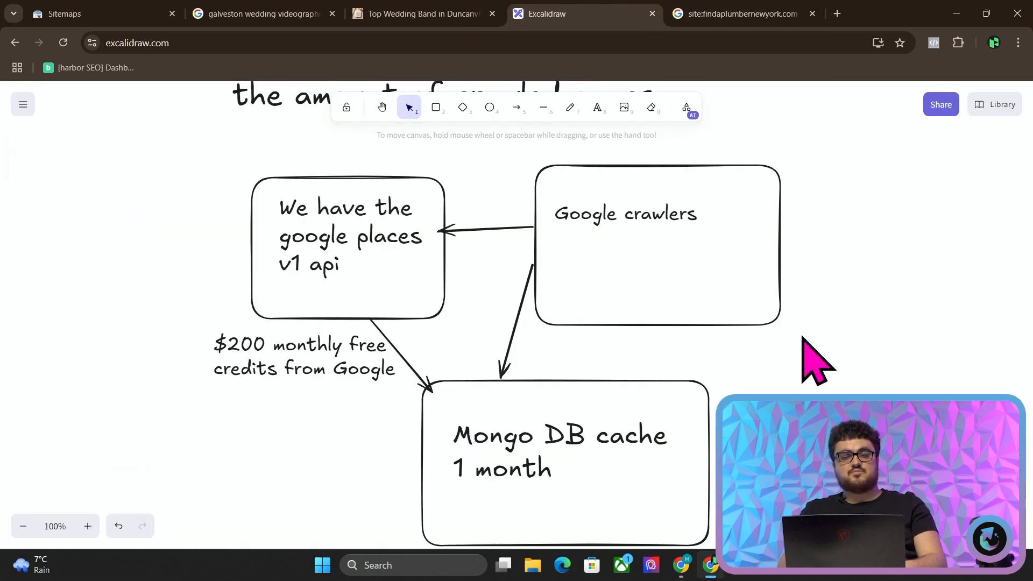